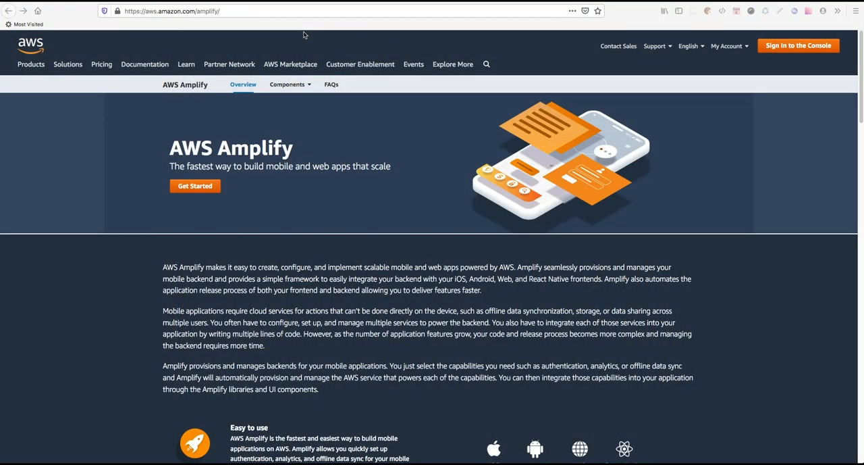
{"action": "mouse_move", "coordinate": [327, 67]}
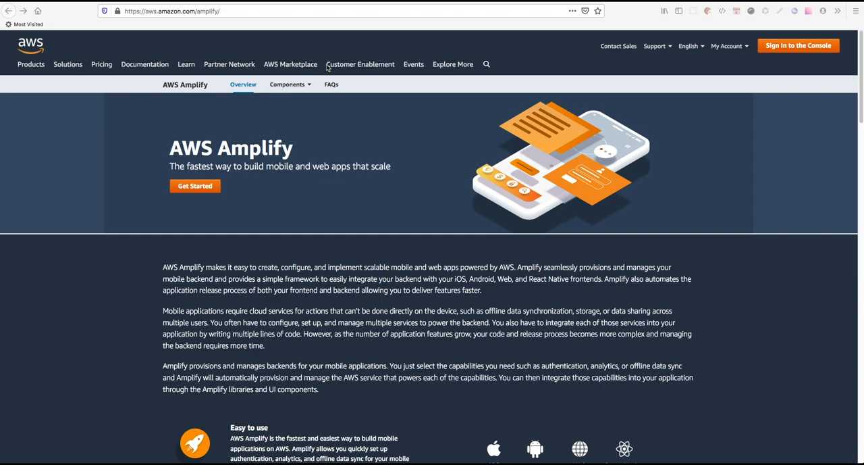
{"action": "mouse_move", "coordinate": [341, 103]}
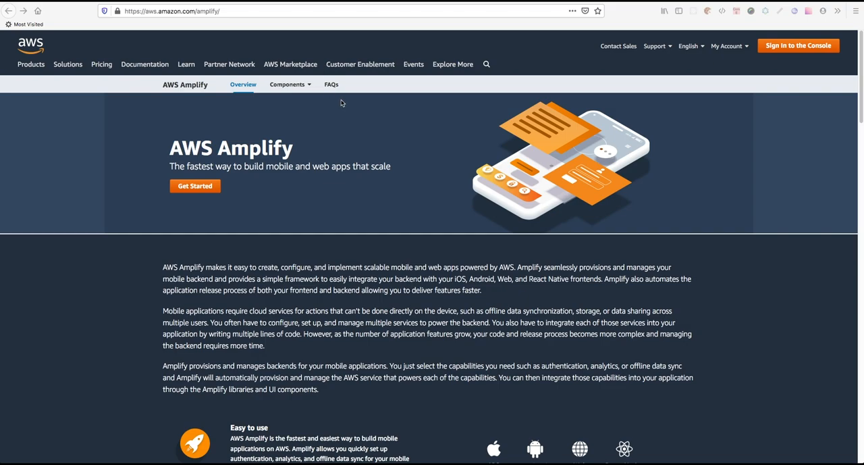
{"action": "mouse_move", "coordinate": [338, 97]}
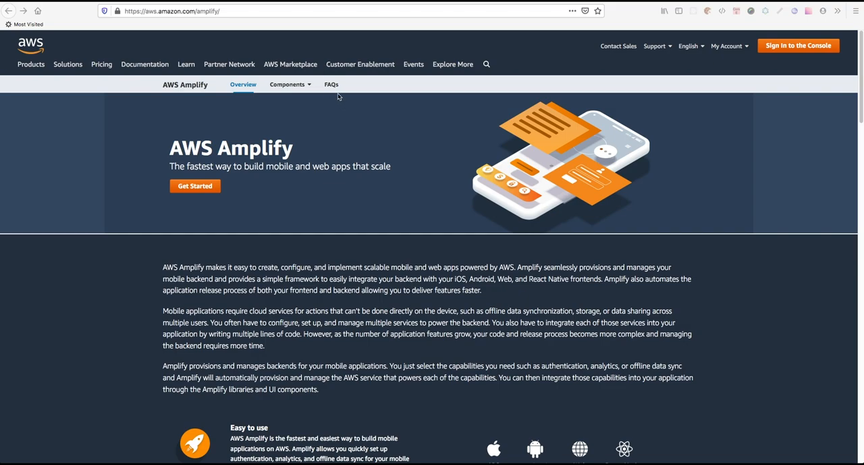
{"action": "mouse_move", "coordinate": [196, 38]}
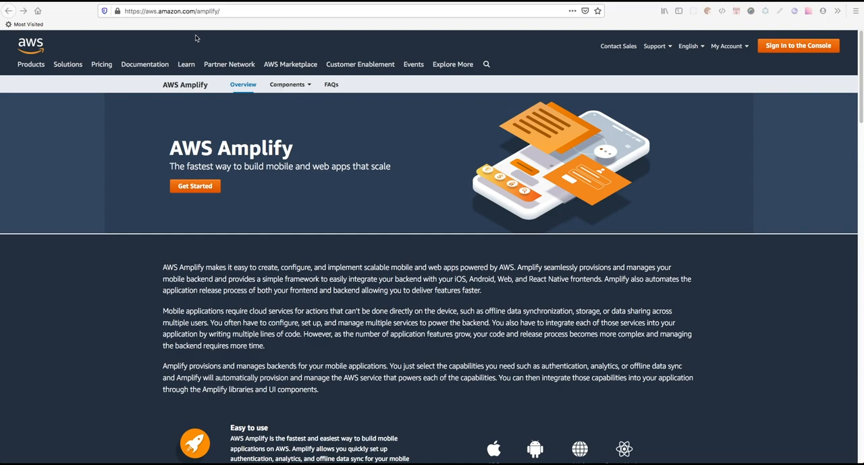
{"action": "mouse_move", "coordinate": [206, 35]}
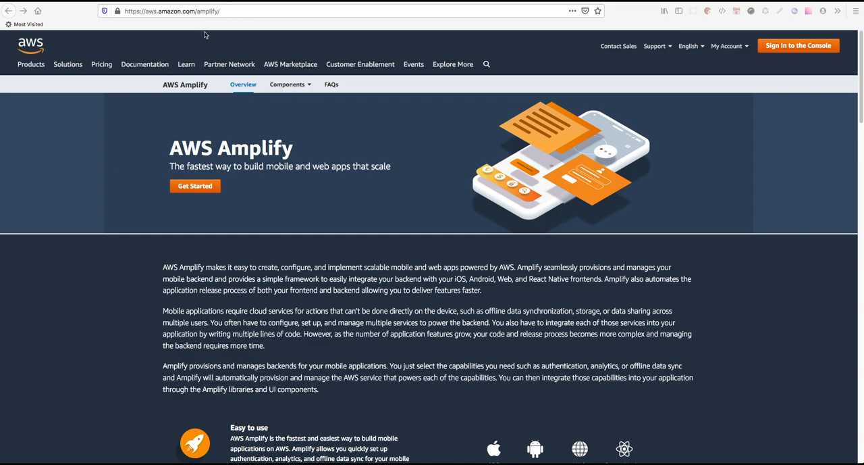
{"action": "mouse_move", "coordinate": [226, 150]}
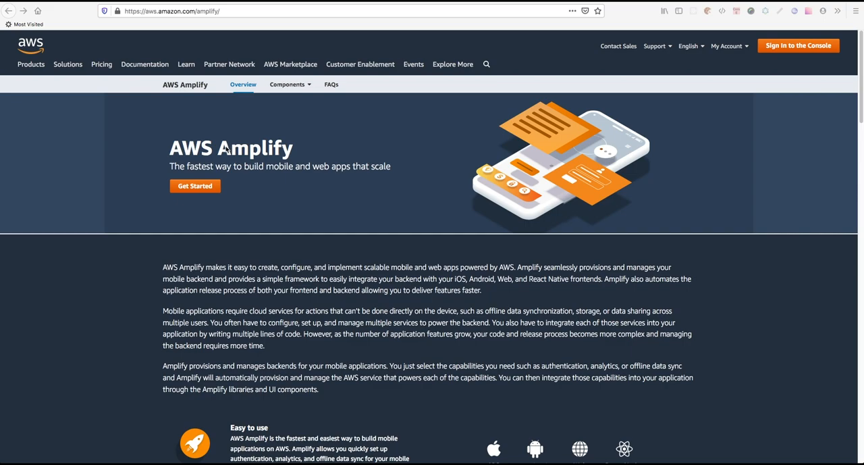
{"action": "mouse_move", "coordinate": [198, 190]}
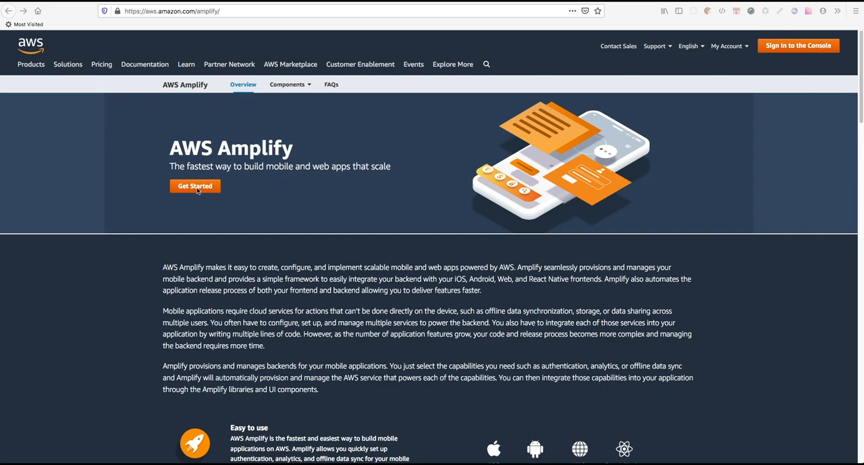
{"action": "mouse_move", "coordinate": [195, 186]}
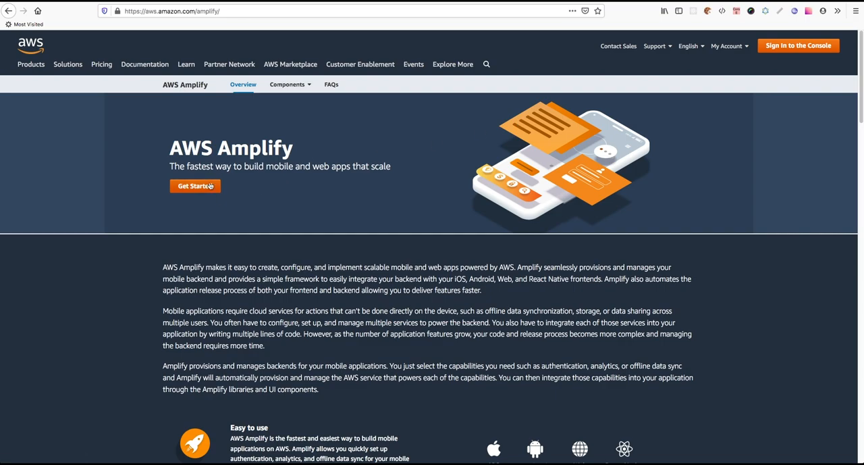
Open the Amplify getting started guide and read the CLI install and Build your app sections.
{"action": "left_click", "coordinate": [194, 186]}
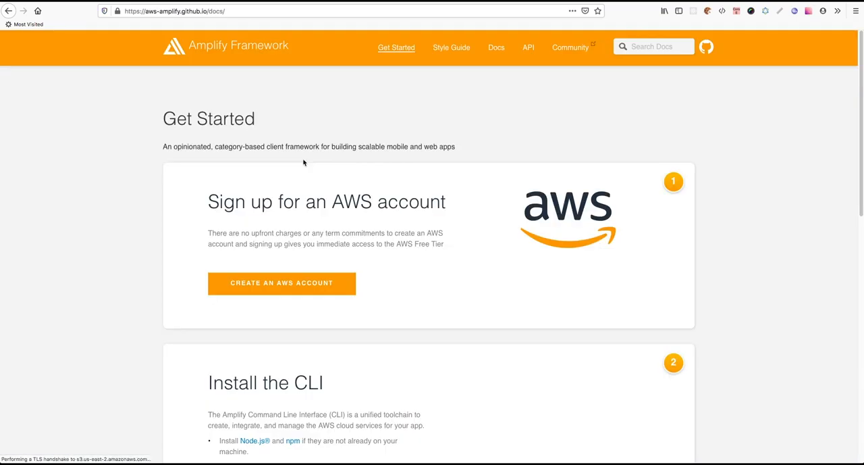
{"action": "scroll", "scroll_direction": "down", "scroll_amount": 3}
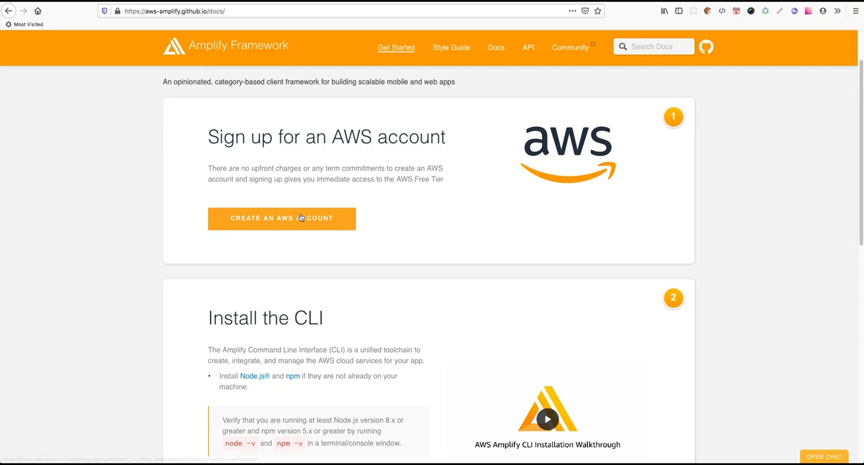
{"action": "scroll", "scroll_direction": "down", "scroll_amount": 3}
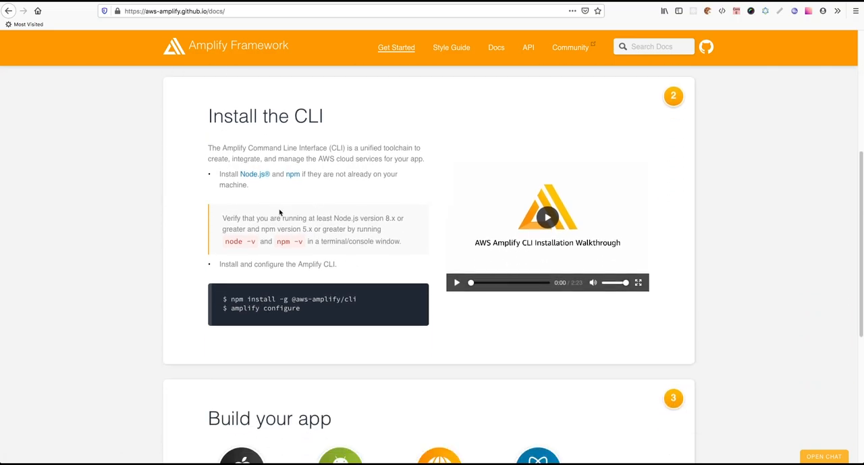
{"action": "scroll", "scroll_direction": "down", "scroll_amount": 3}
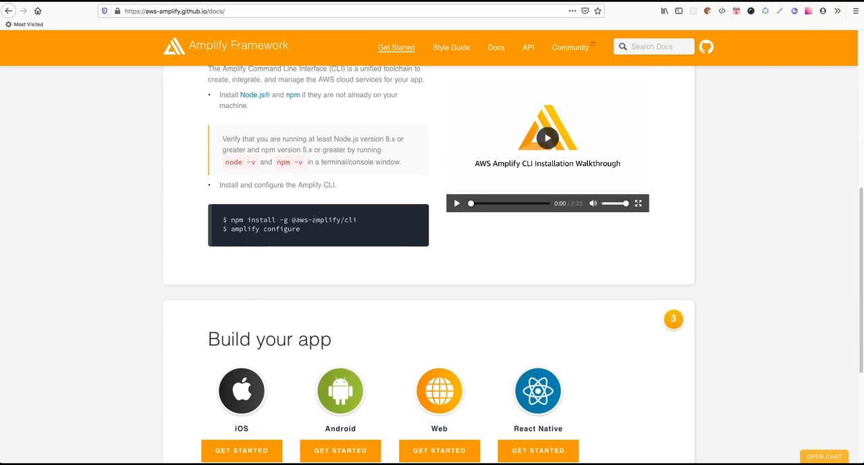
{"action": "scroll", "scroll_direction": "down", "scroll_amount": 3}
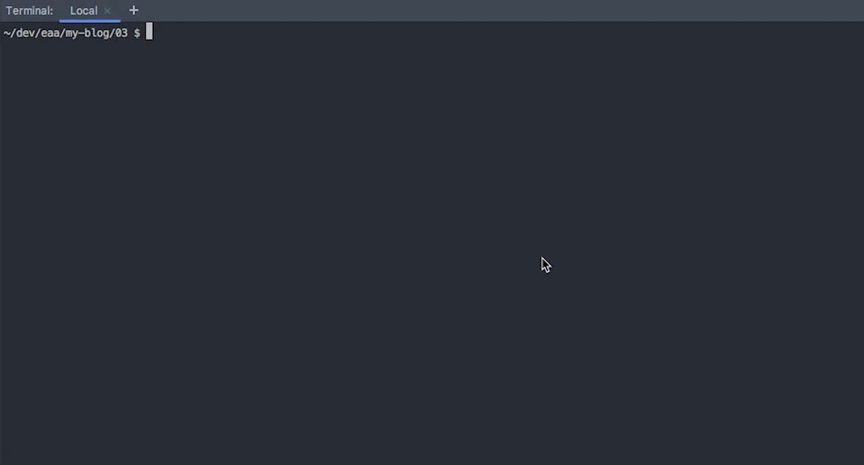
Run amplify init: project myblog, env dev, IntelliJ IDEA editor, JavaScript app, distribution folder out.
{"action": "type", "text": "amplify init"}
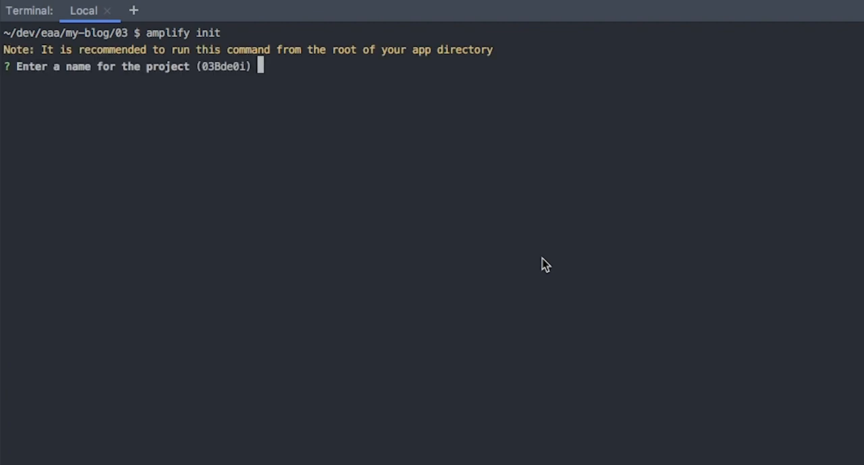
{"action": "type", "text": "myblog"}
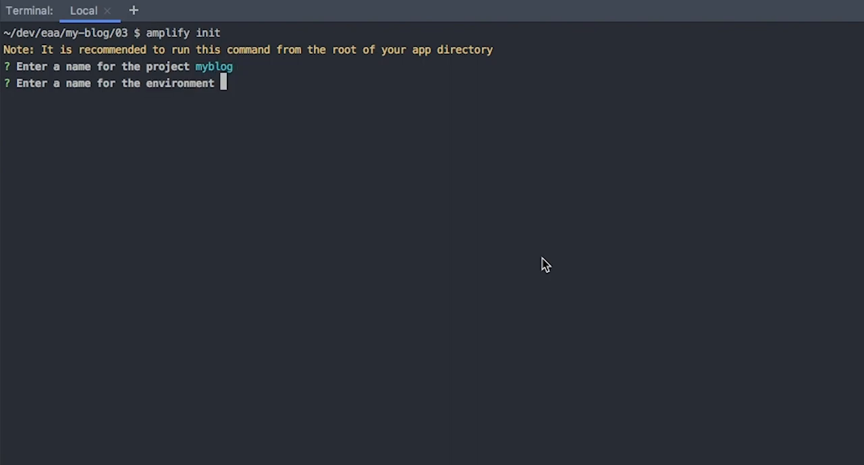
{"action": "type", "text": "dev"}
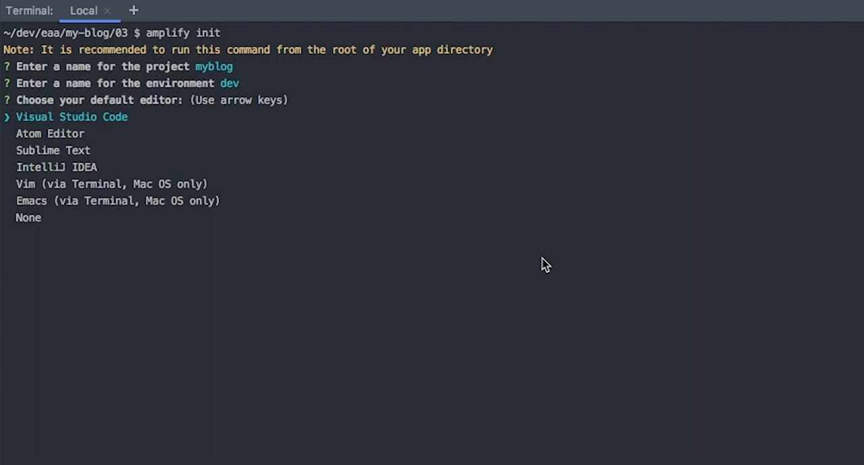
{"action": "key", "text": "down"}
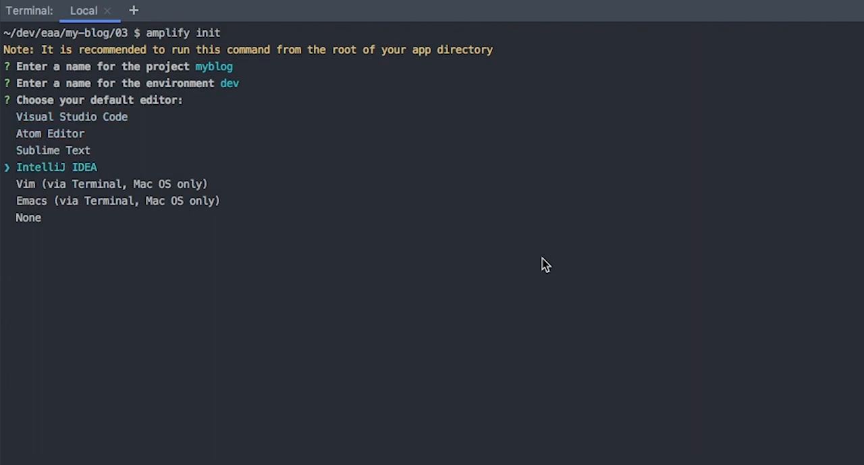
{"action": "key", "text": "enter"}
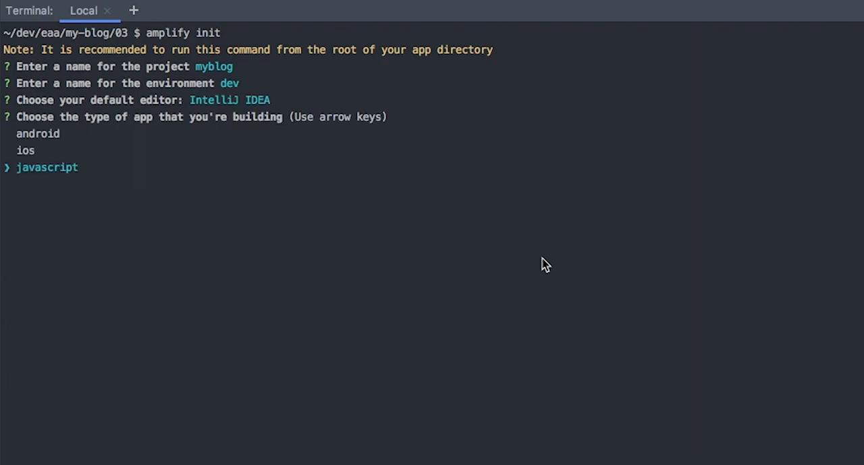
{"action": "key", "text": "enter"}
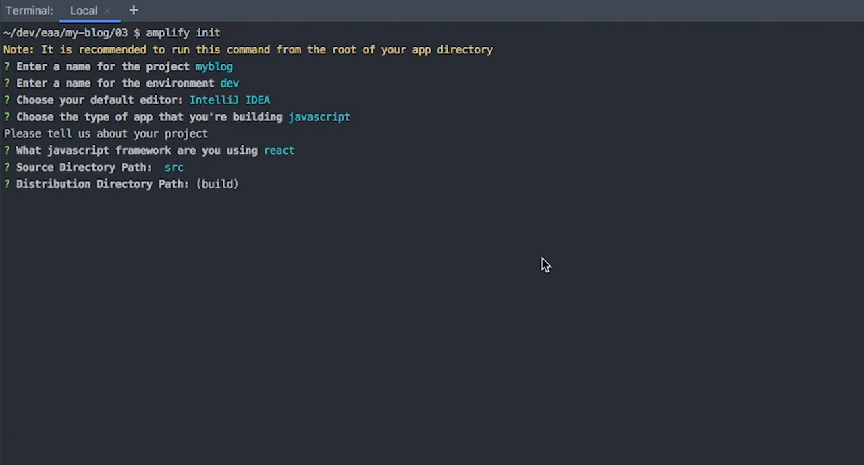
{"action": "type", "text": "out"}
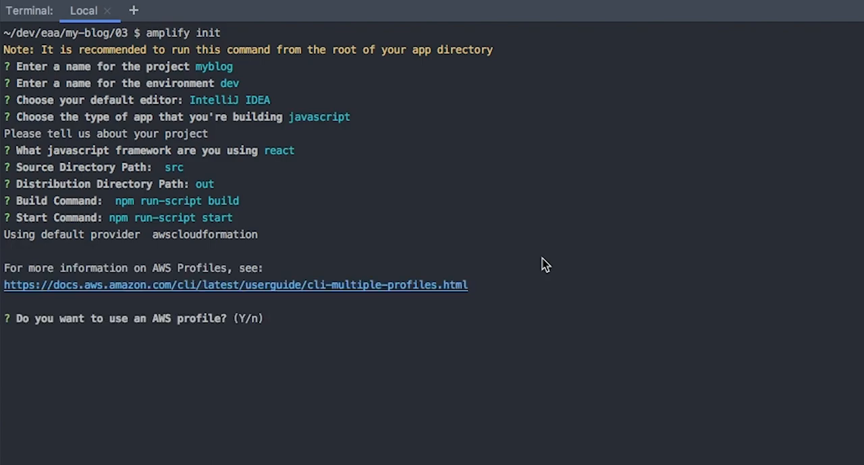
Answer y to use an AWS profile and let Amplify initialise the project in the cloud.
{"action": "type", "text": "y"}
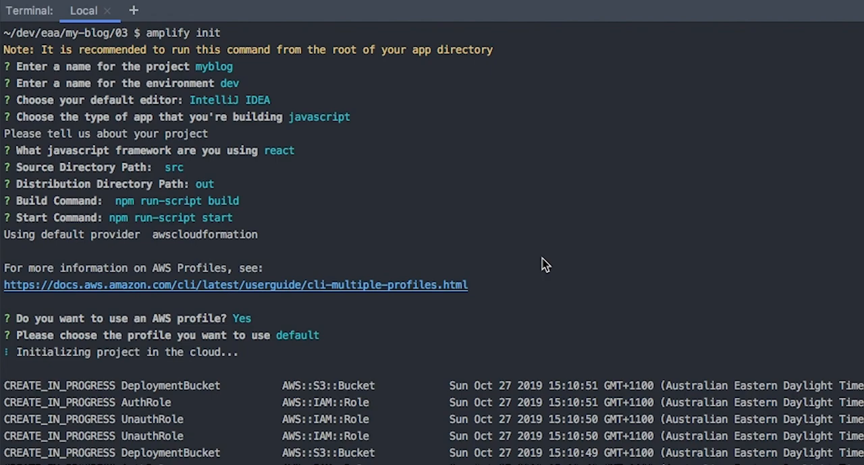
{"action": "scroll", "scroll_direction": "down", "scroll_amount": 3}
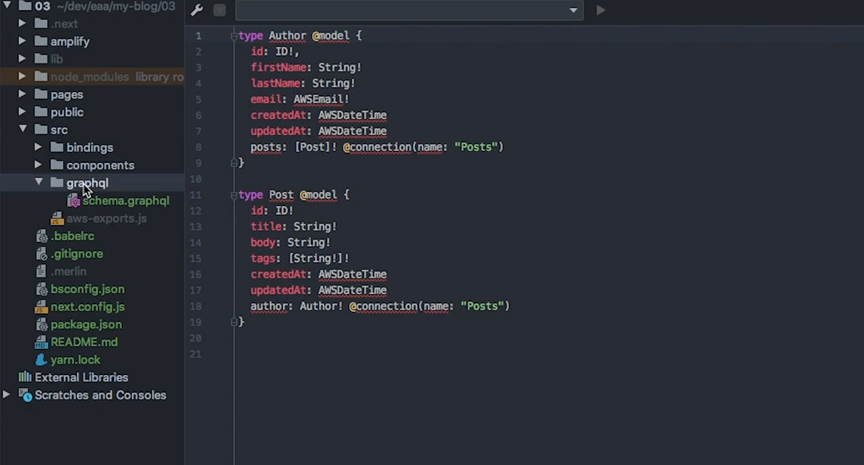
Open schema.graphql and place the caret below the Post type to review the schema.
{"action": "left_click", "coordinate": [127, 201]}
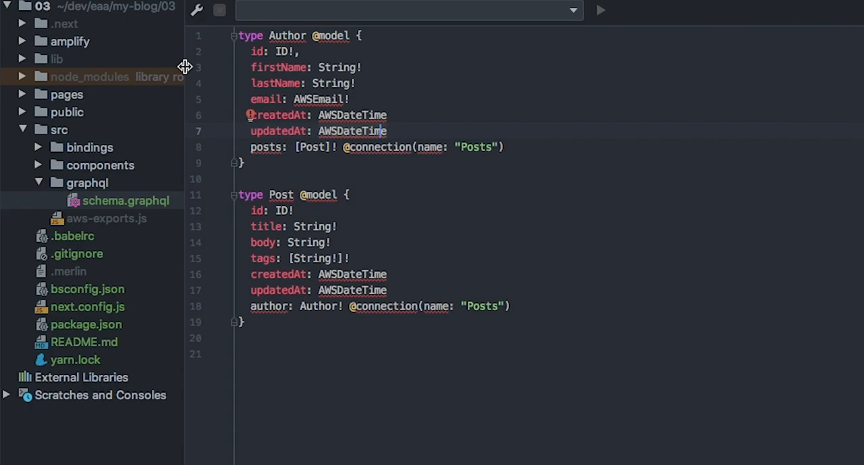
{"action": "mouse_move", "coordinate": [225, 113]}
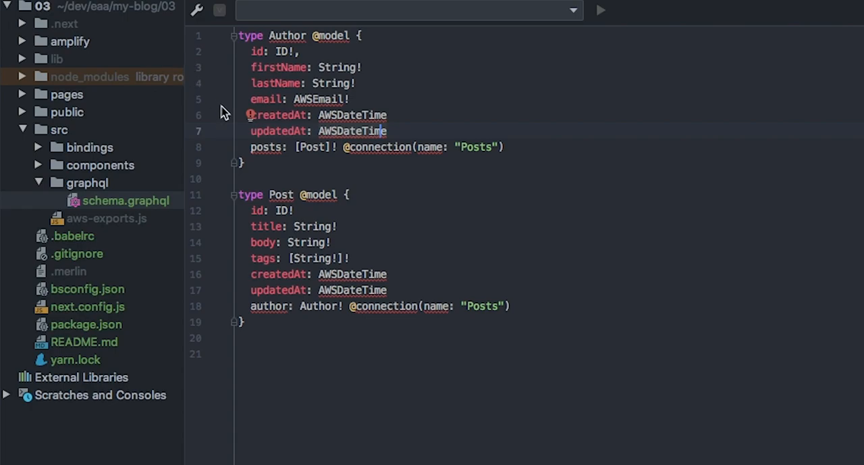
{"action": "left_click", "coordinate": [311, 67]}
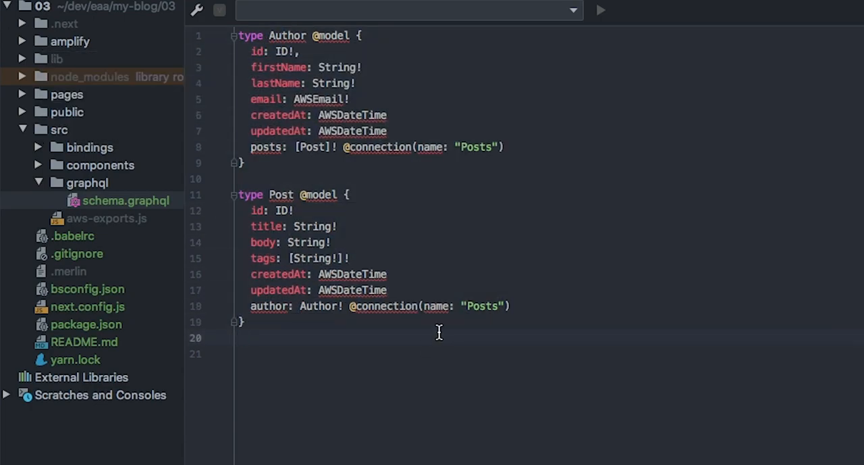
{"action": "mouse_move", "coordinate": [333, 95]}
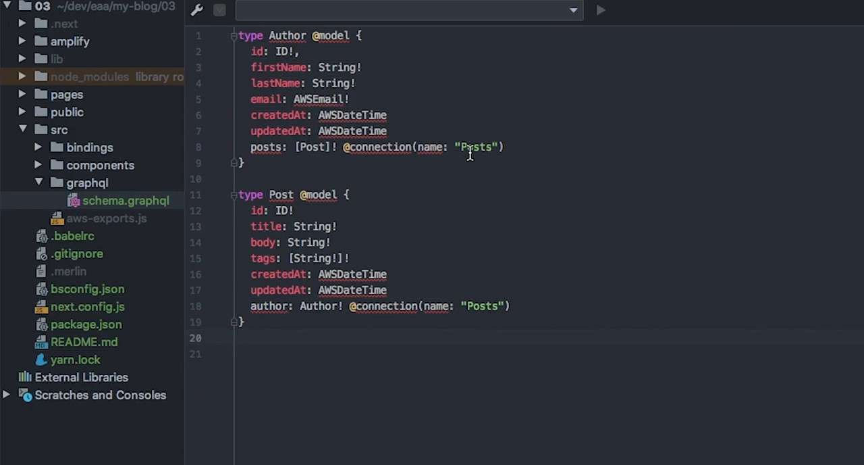
{"action": "mouse_move", "coordinate": [271, 154]}
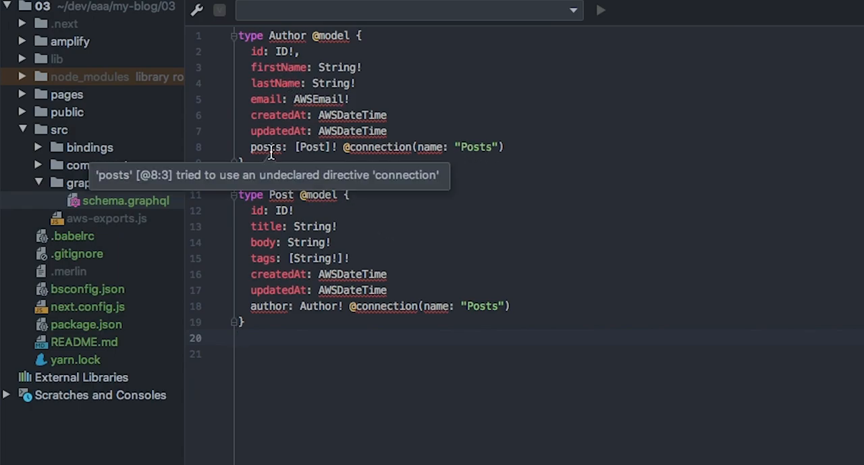
{"action": "mouse_move", "coordinate": [302, 177]}
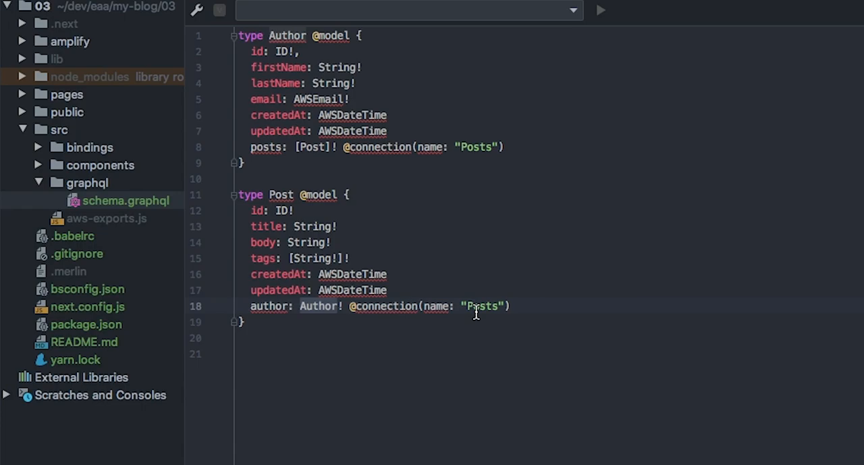
{"action": "mouse_move", "coordinate": [442, 362]}
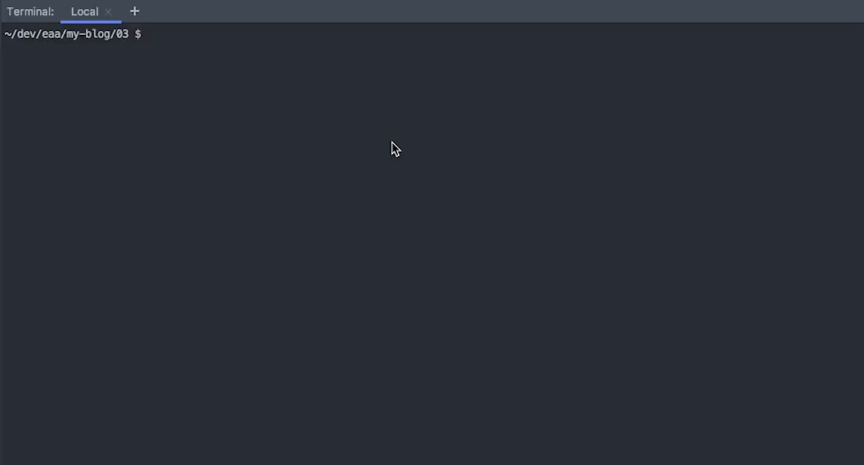
Run amplify api add with GraphQL, API name myblog and API key authorization.
{"action": "type", "text": "amplify"}
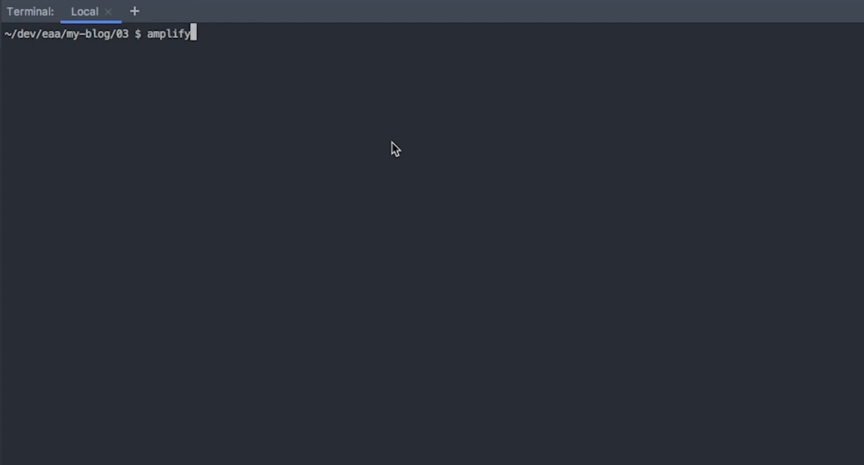
{"action": "type", "text": "api add"}
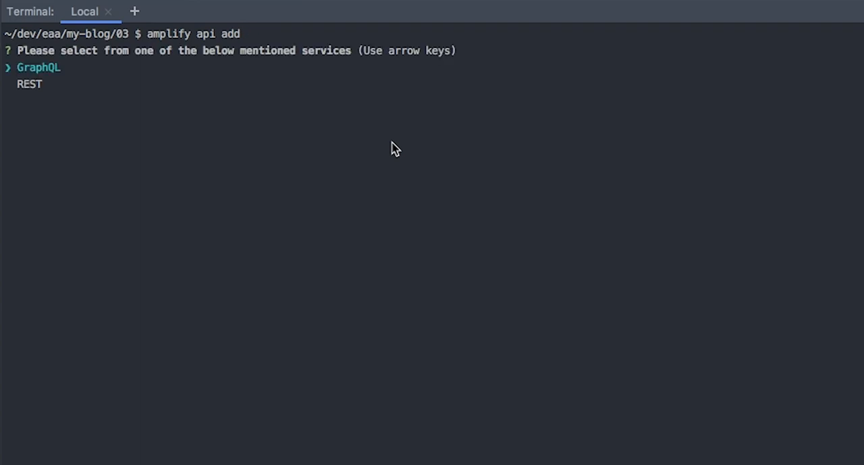
{"action": "key", "text": "enter"}
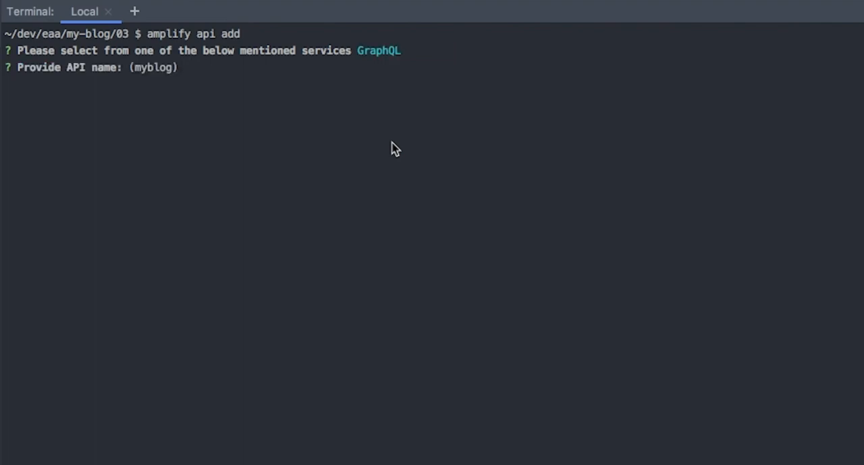
{"action": "key", "text": "Enter"}
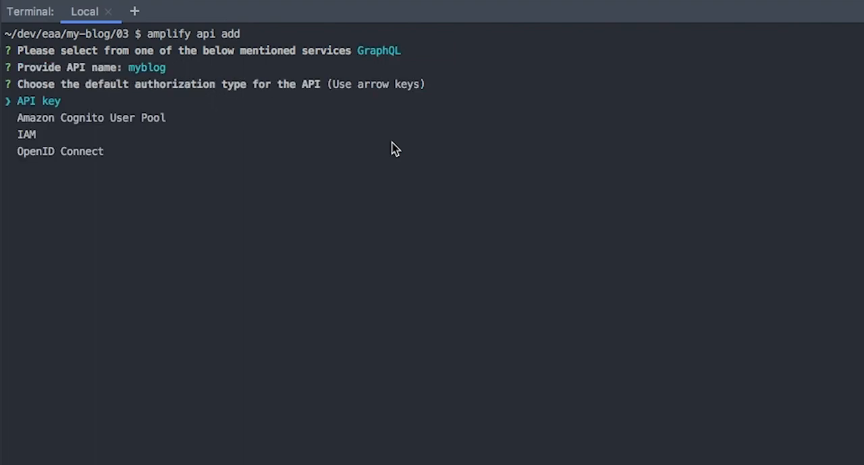
{"action": "key", "text": "enter"}
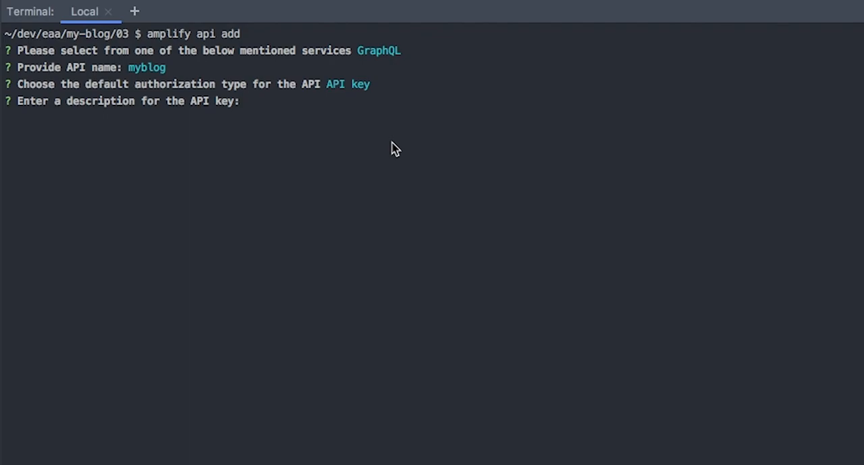
{"action": "type", "text": "myblog-ke"}
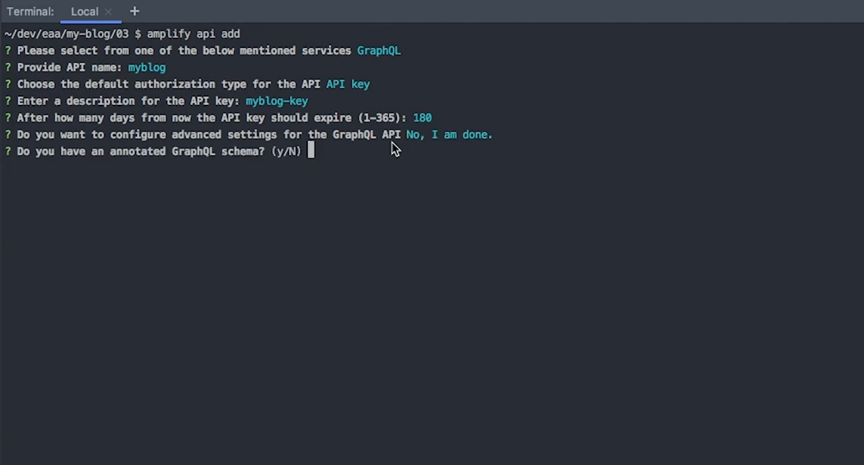
Confirm an existing schema and give ./src/graphql/schema.graphql as its path.
{"action": "type", "text": "y"}
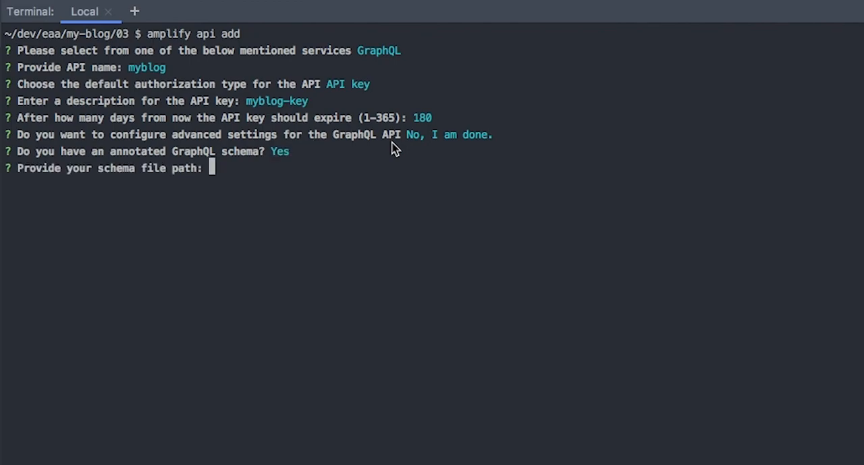
{"action": "type", "text": "./src"}
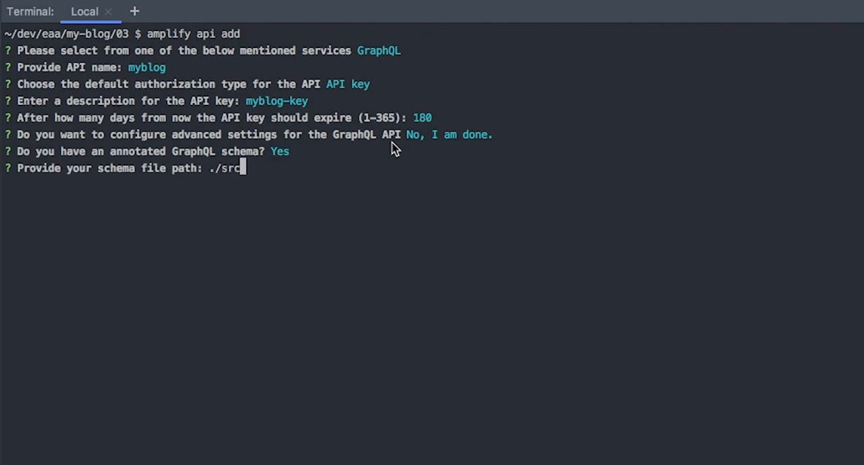
{"action": "type", "text": "g/"}
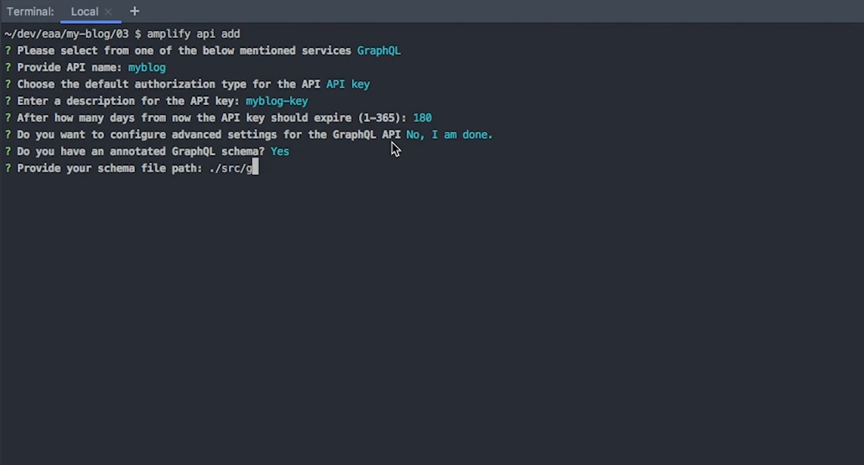
{"action": "type", "text": "raphql/s"}
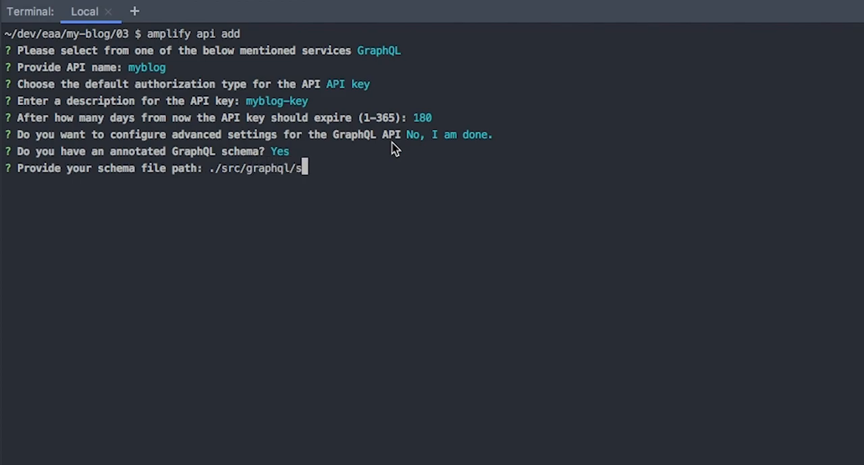
{"action": "type", "text": "chema."}
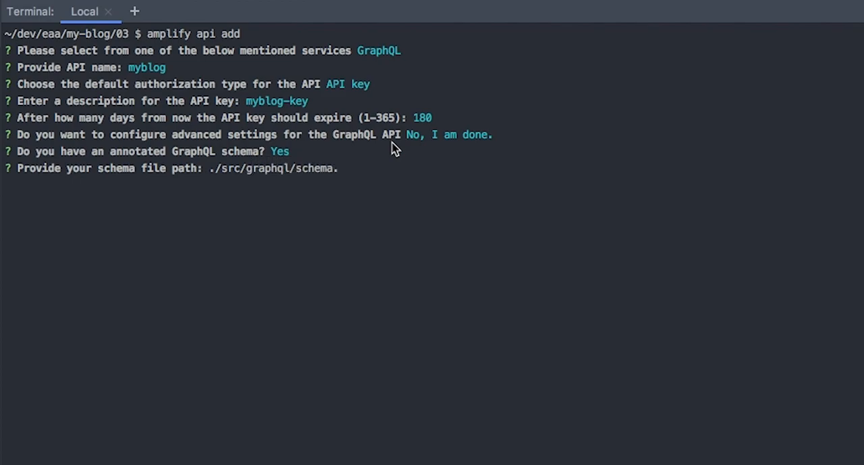
{"action": "type", "text": "graphql"}
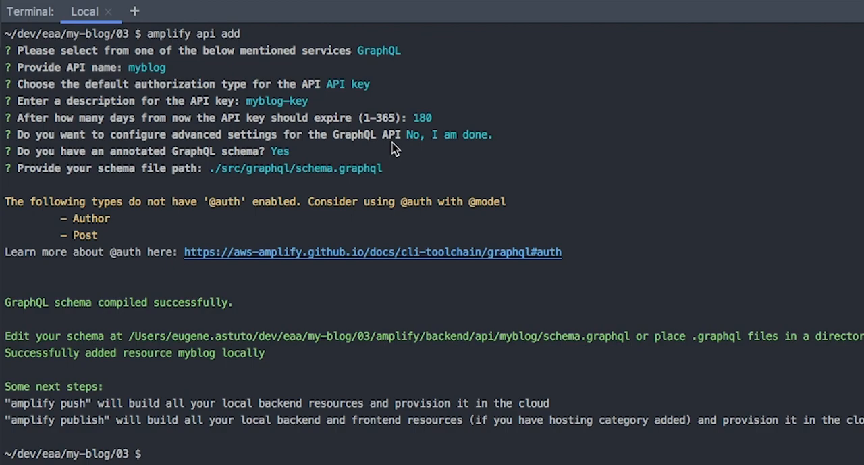
Run amplify push with JavaScript codegen, default file pattern, all operations, and statement depth 3.
{"action": "type", "text": "amplify push"}
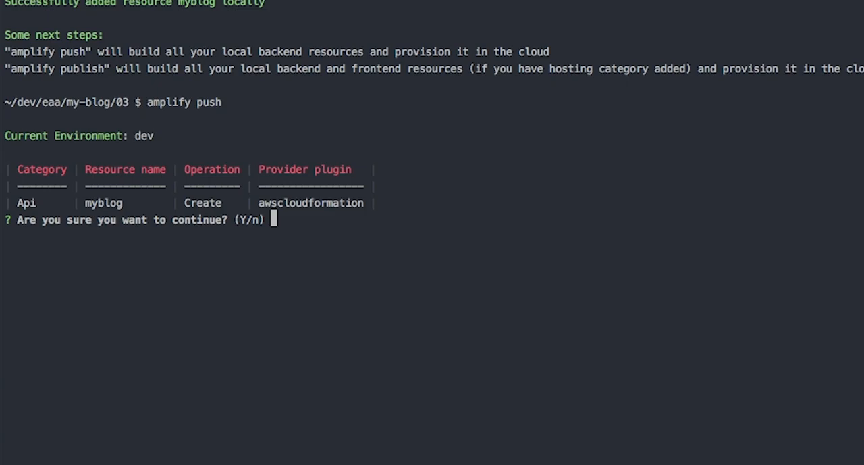
{"action": "type", "text": "y"}
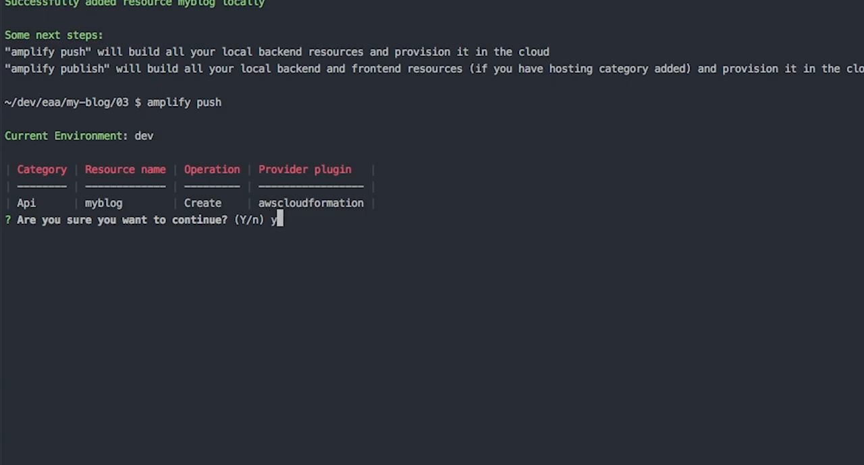
{"action": "key", "text": "enter"}
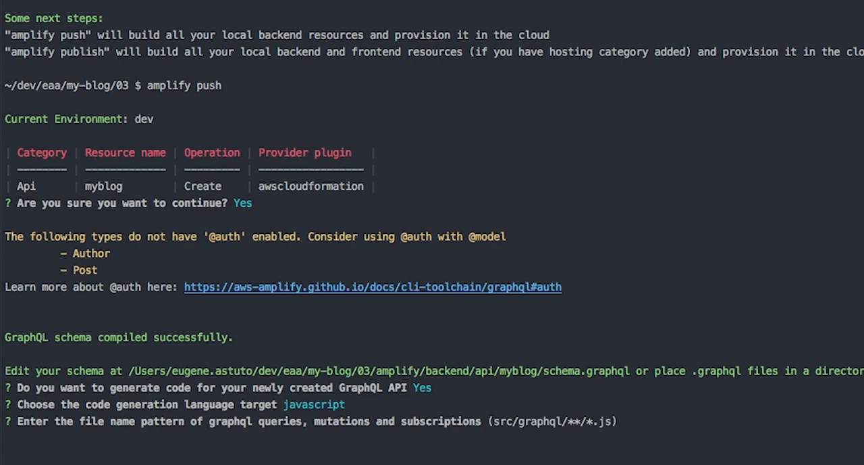
{"action": "key", "text": "enter"}
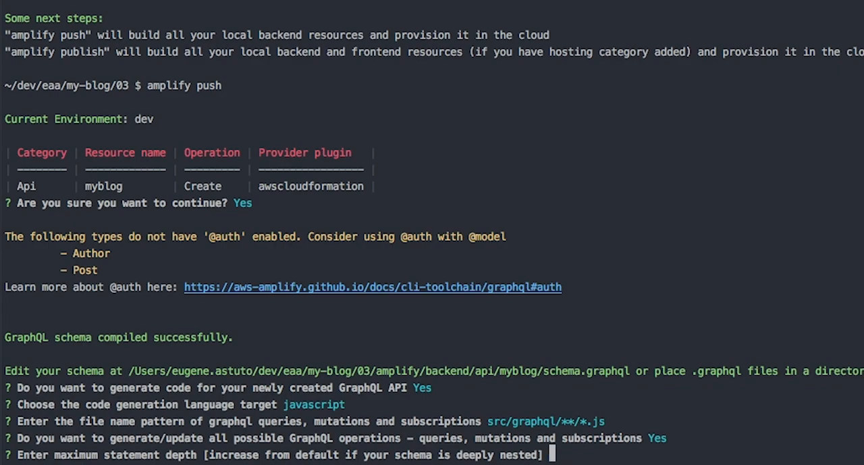
{"action": "type", "text": "3"}
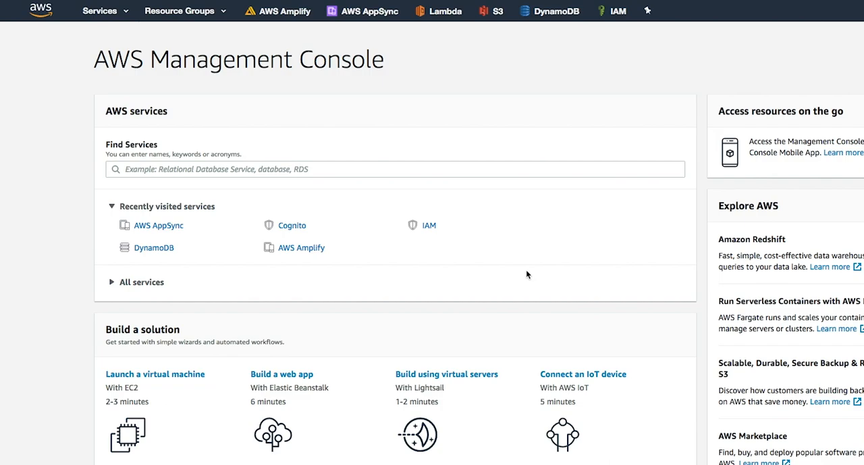
{"action": "mouse_move", "coordinate": [54, 53]}
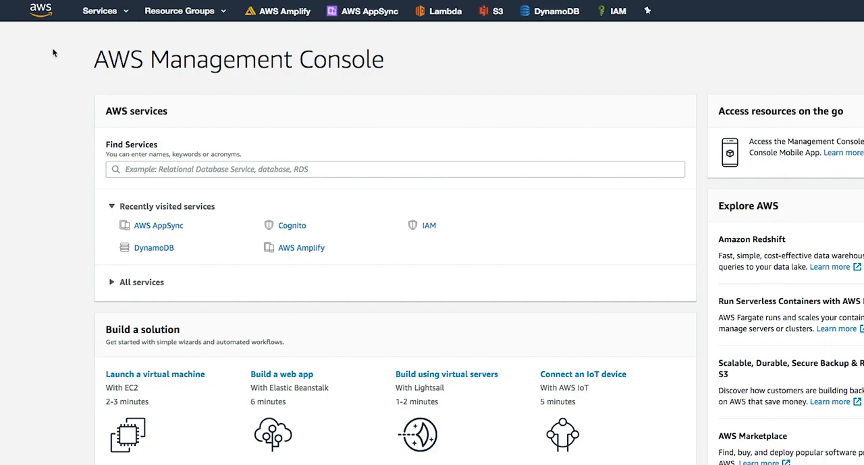
{"action": "mouse_move", "coordinate": [336, 23]}
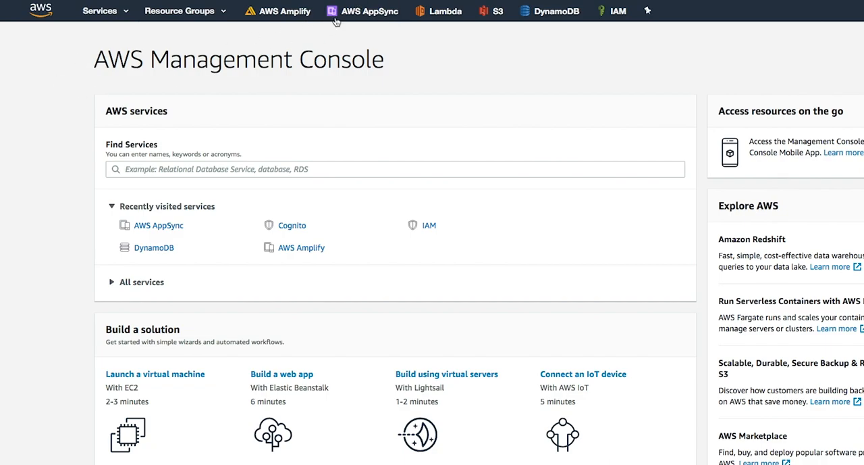
{"action": "mouse_move", "coordinate": [368, 14]}
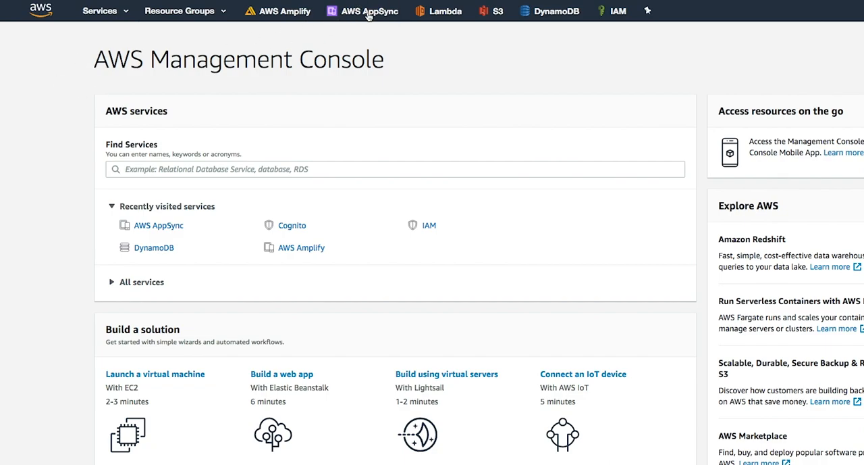
{"action": "mouse_move", "coordinate": [418, 29]}
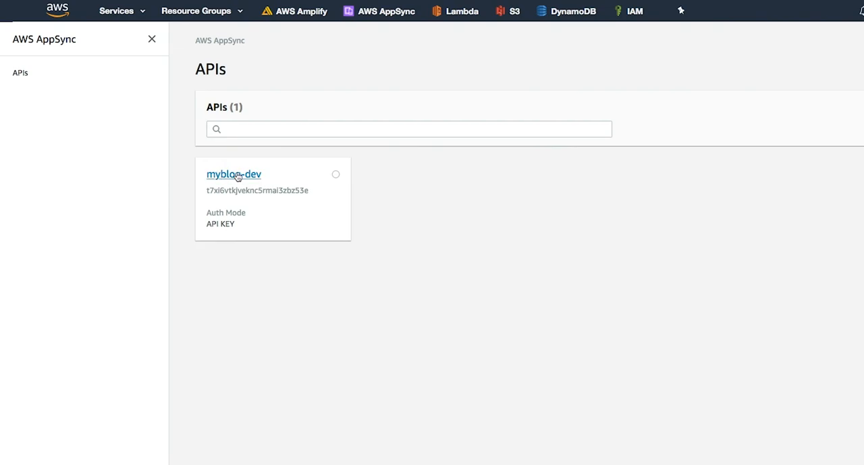
Open the myblog-dev API and launch its query editor from the Run a query section.
{"action": "left_click", "coordinate": [234, 175]}
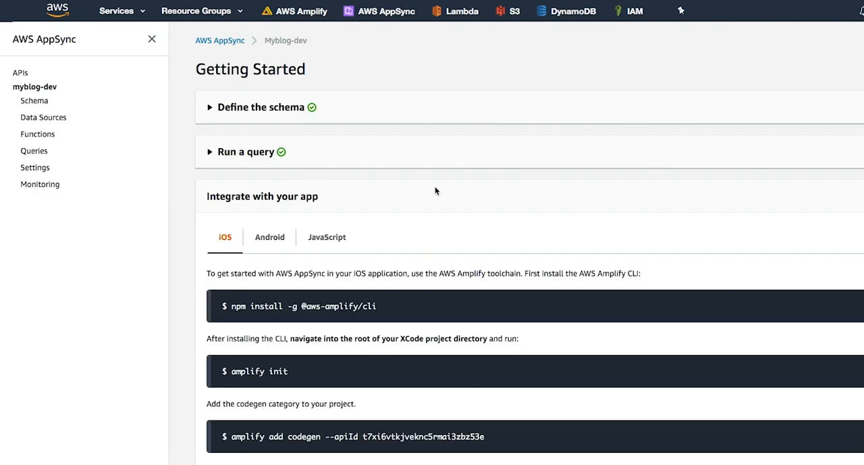
{"action": "mouse_move", "coordinate": [245, 137]}
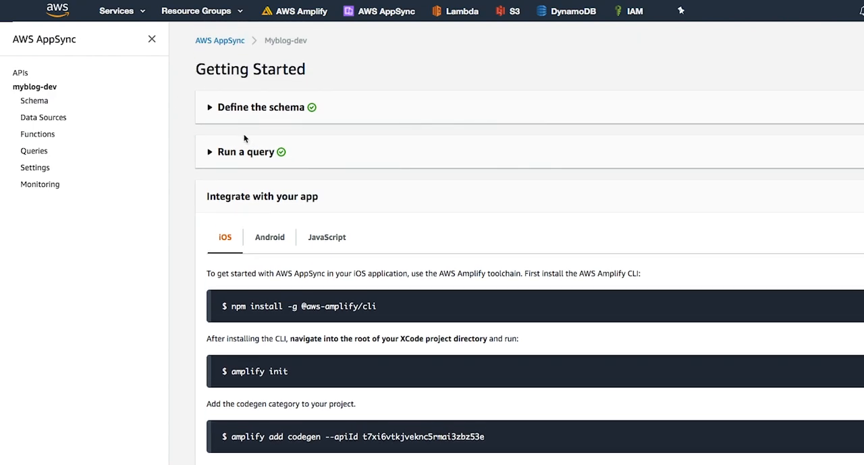
{"action": "left_click", "coordinate": [246, 152]}
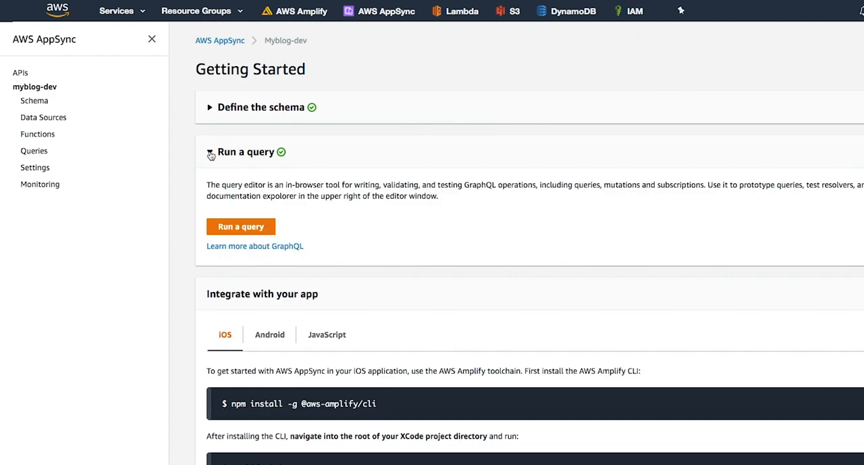
{"action": "left_click", "coordinate": [210, 151]}
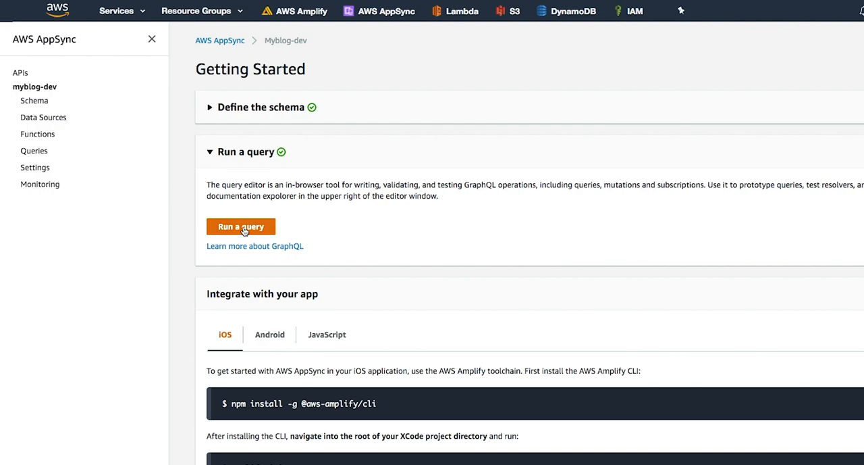
{"action": "left_click", "coordinate": [241, 226]}
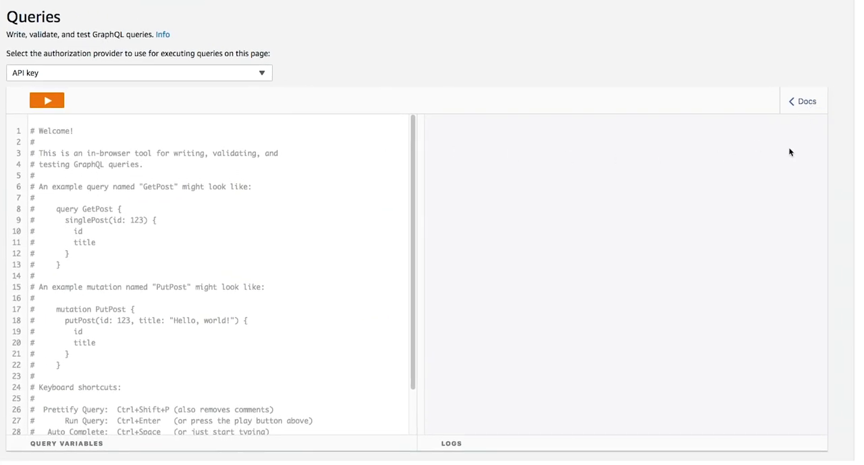
{"action": "mouse_move", "coordinate": [338, 92]}
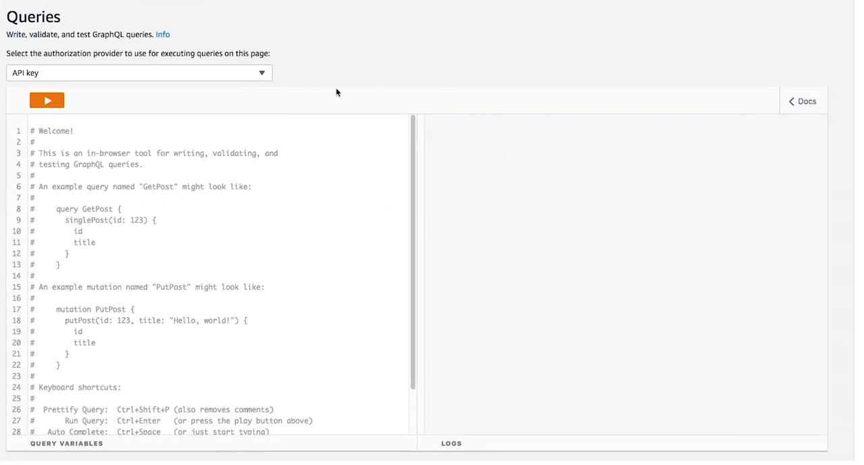
{"action": "mouse_move", "coordinate": [692, 98]}
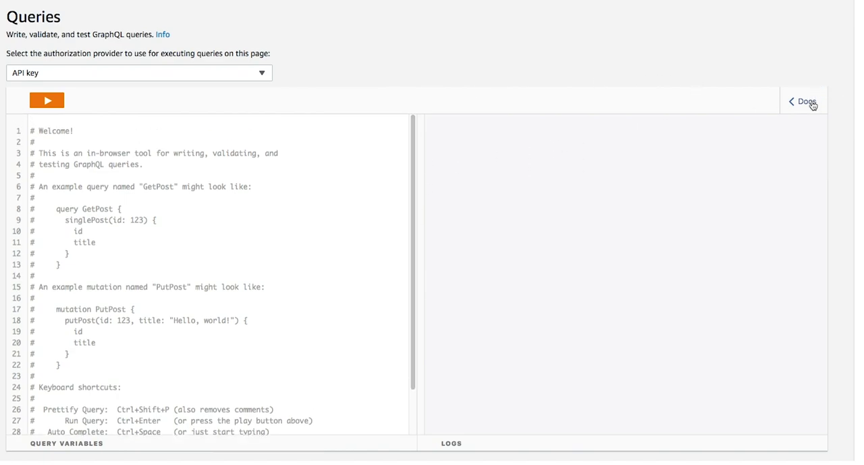
Browse the schema Docs from Mutation to CreateAuthorInput to view its input fields.
{"action": "left_click", "coordinate": [805, 101]}
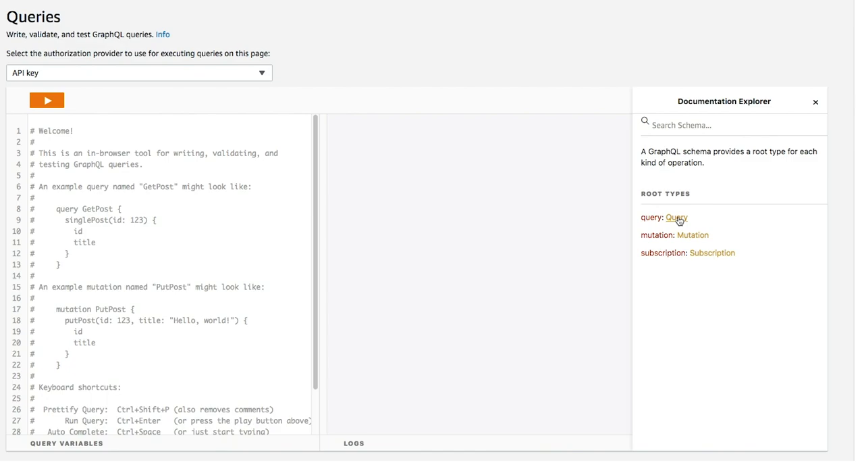
{"action": "mouse_move", "coordinate": [712, 252]}
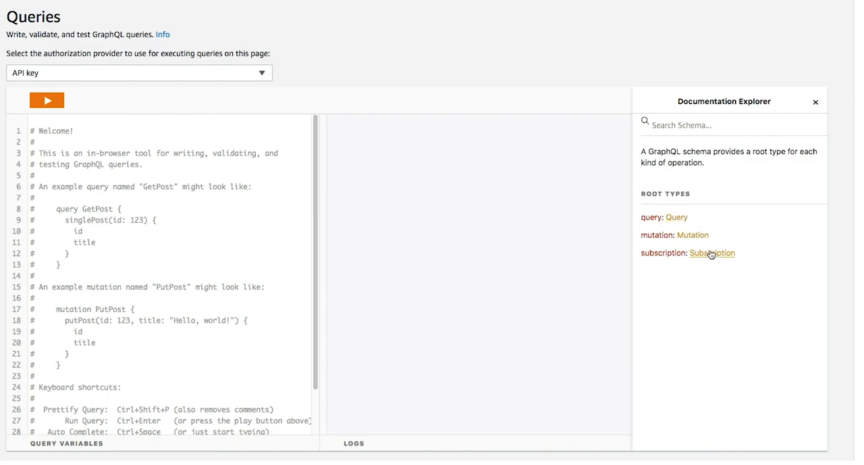
{"action": "left_click", "coordinate": [693, 234]}
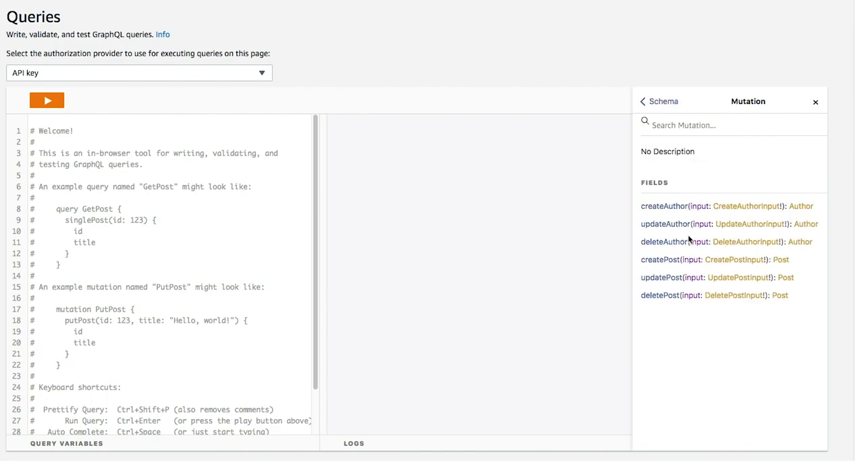
{"action": "mouse_move", "coordinate": [742, 198]}
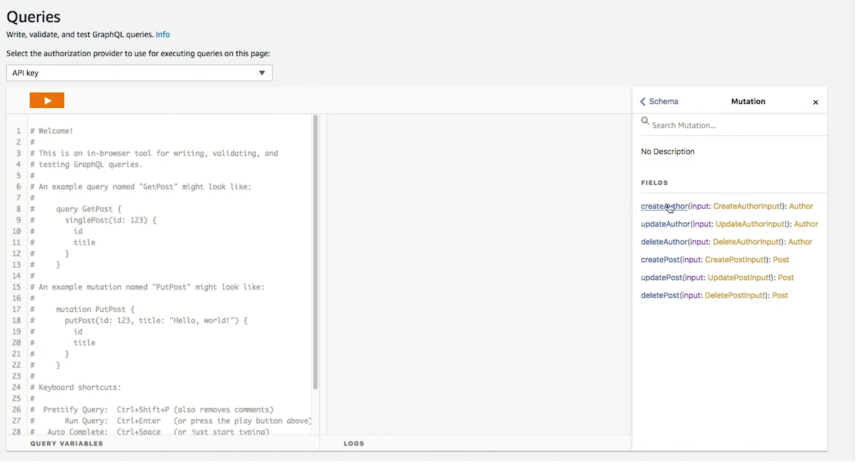
{"action": "mouse_move", "coordinate": [746, 206]}
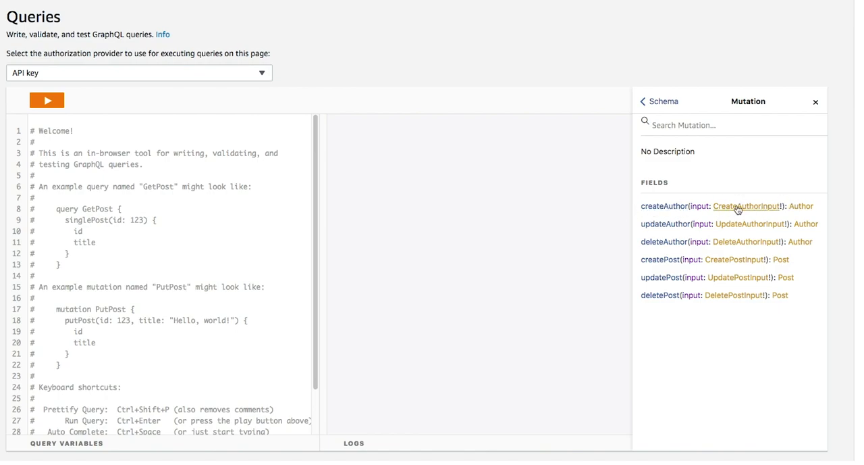
{"action": "left_click", "coordinate": [746, 206]}
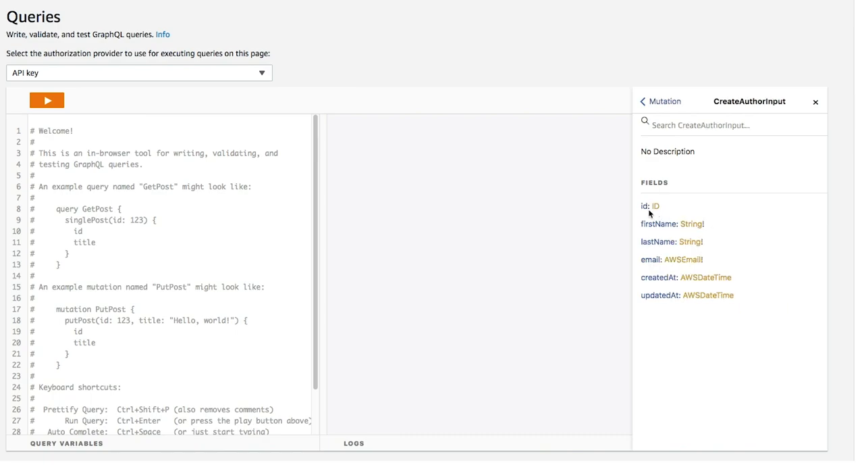
{"action": "mouse_move", "coordinate": [756, 321]}
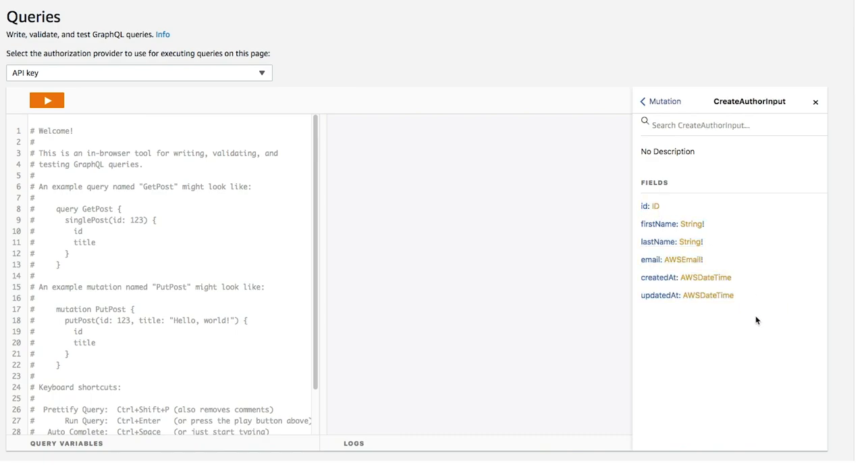
{"action": "scroll", "scroll_direction": "down", "scroll_amount": 3}
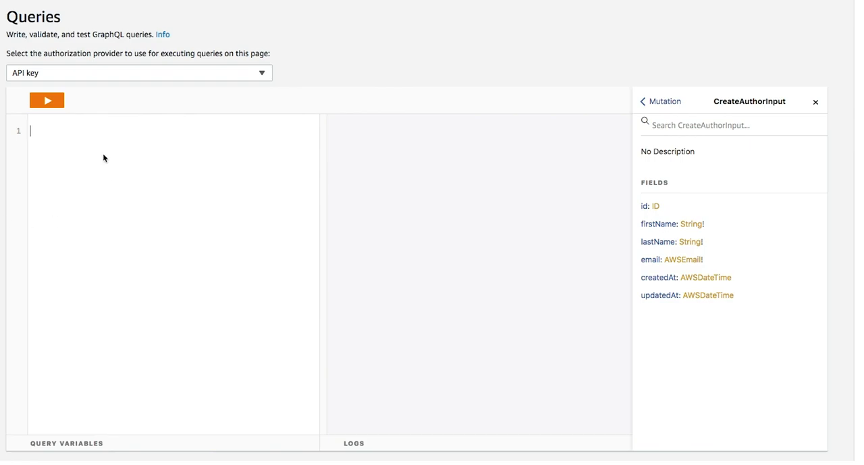
Start a createAuthor mutation and insert its input argument using autocomplete.
{"action": "type", "text": "mutation"}
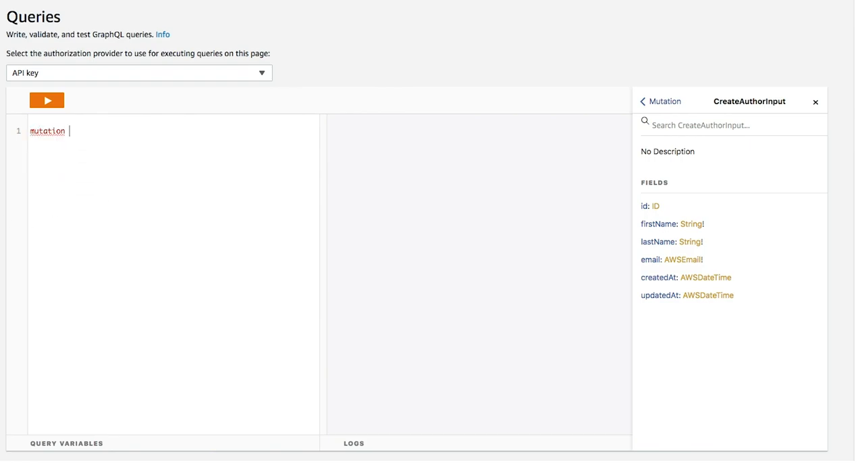
{"action": "type", "text": "createA"}
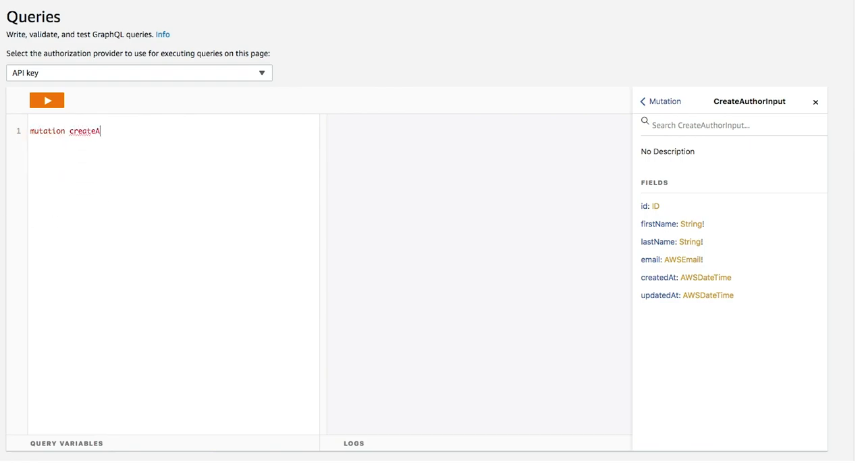
{"action": "type", "text": "uthor"}
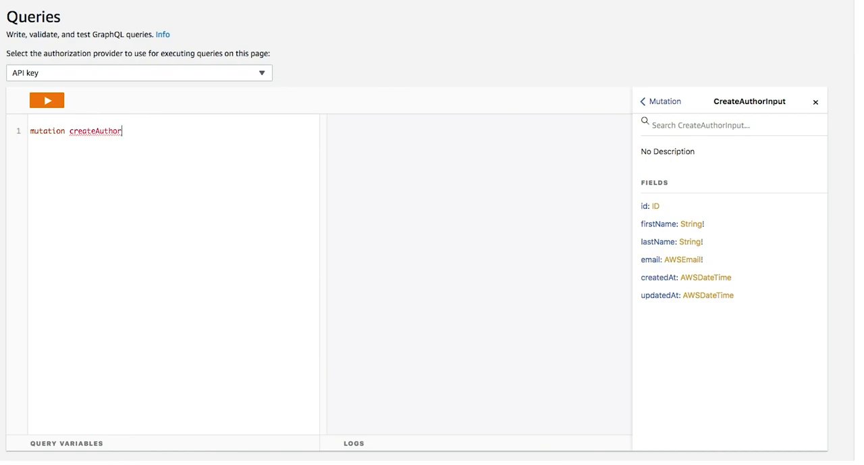
{"action": "type", "text": "{"}
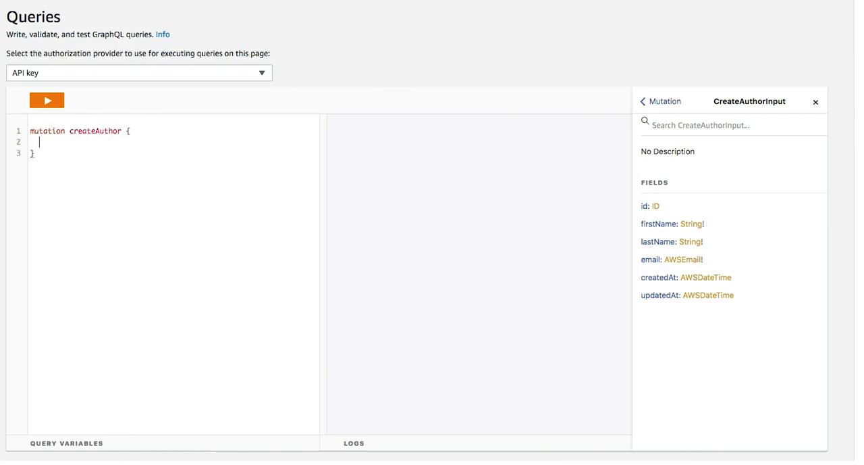
{"action": "type", "text": "ce"}
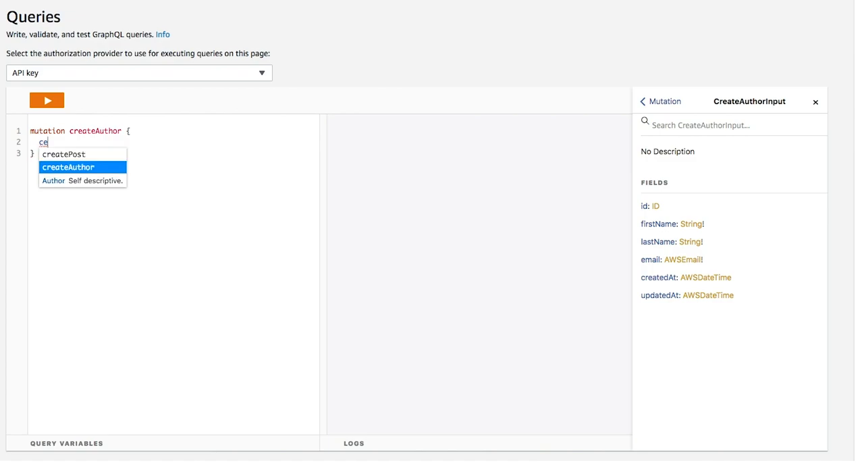
{"action": "left_click", "coordinate": [67, 167]}
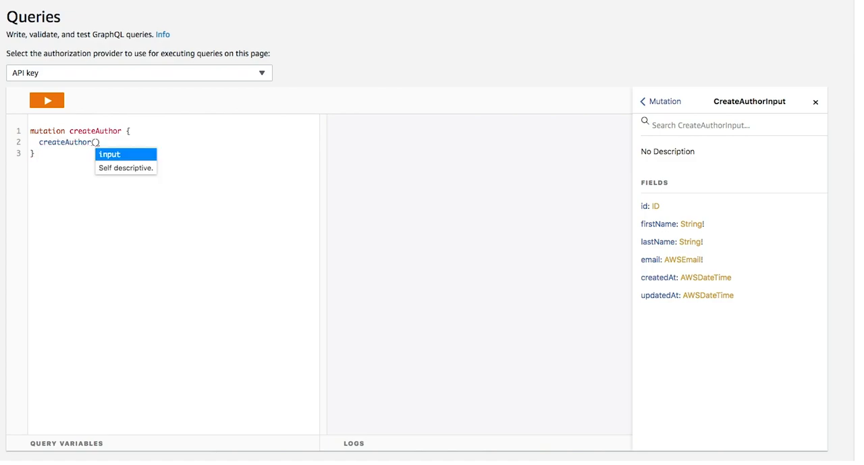
{"action": "left_click", "coordinate": [110, 154]}
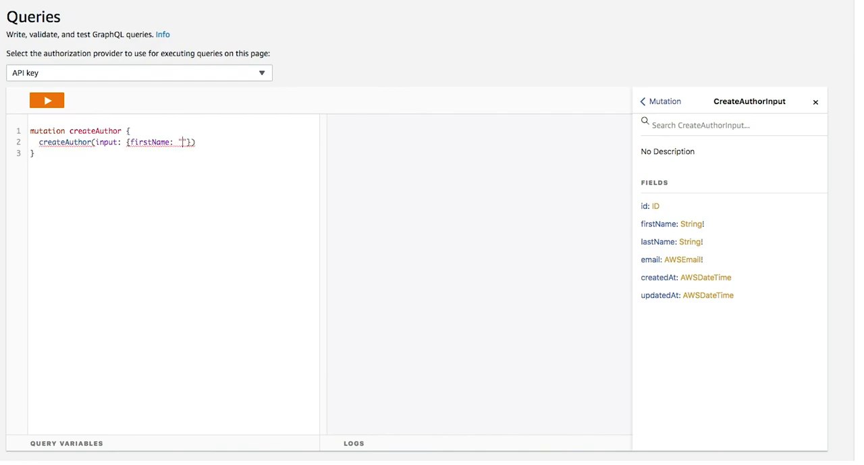
{"action": "type", "text": "Art"}
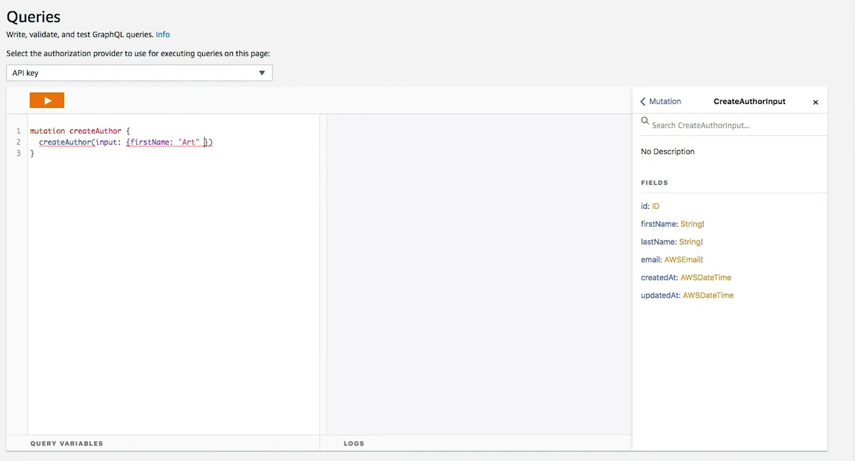
{"action": "type", "text": "lastName: \"Vanderlay"}
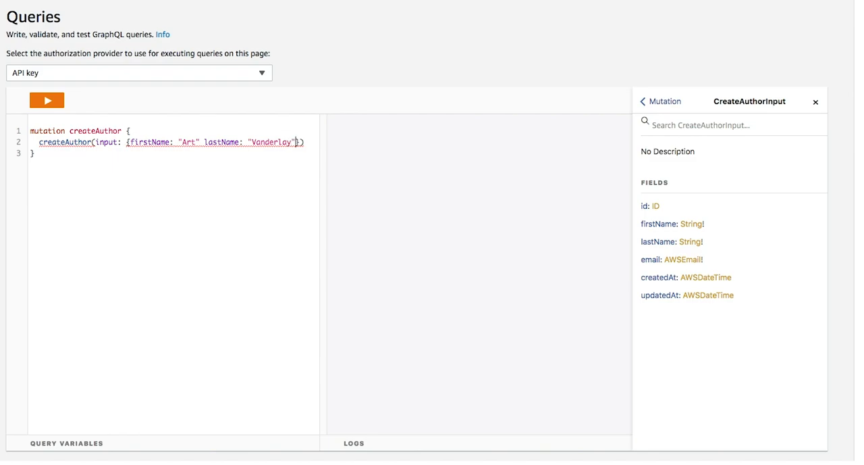
{"action": "type", "text": "email})"}
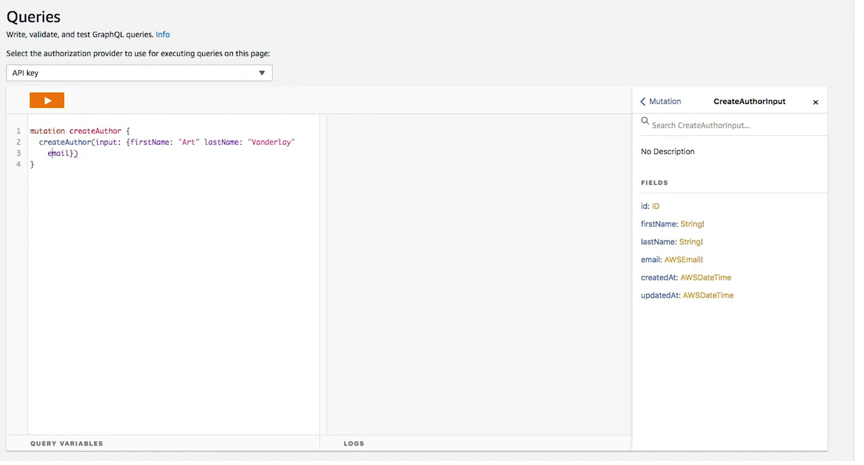
{"action": "type", "text": ": \"artvanderlay@"}
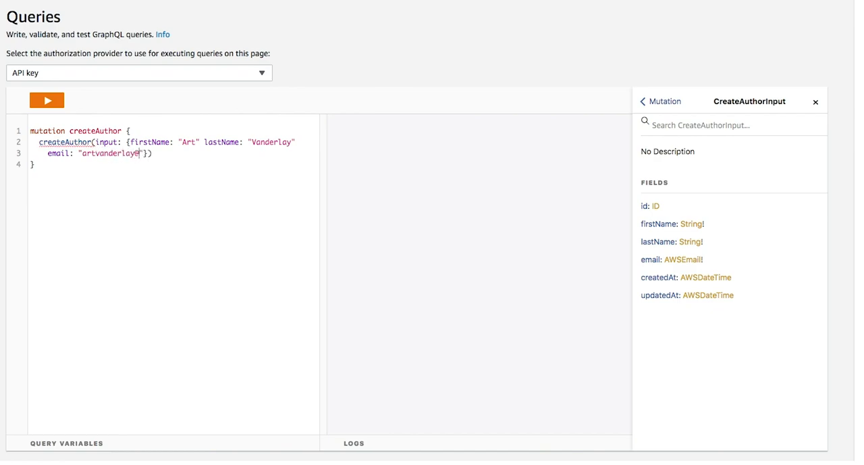
{"action": "type", "text": "@indust"}
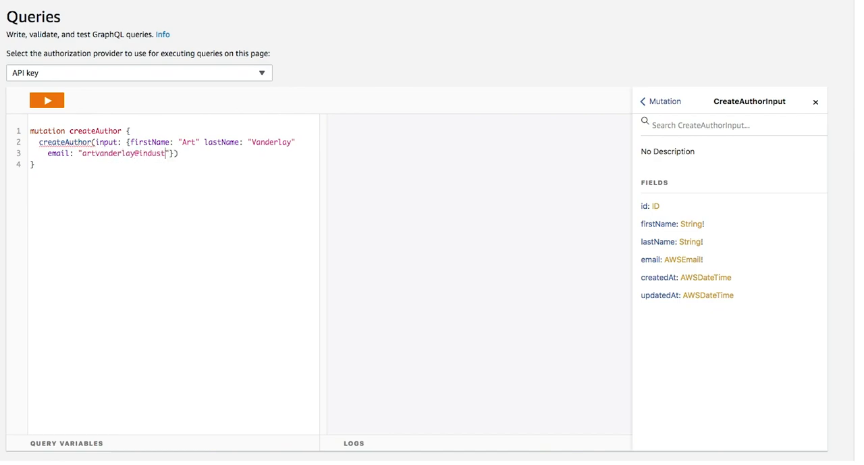
{"action": "type", "text": "ries.com"}
{"action": "type", "text": "email"}
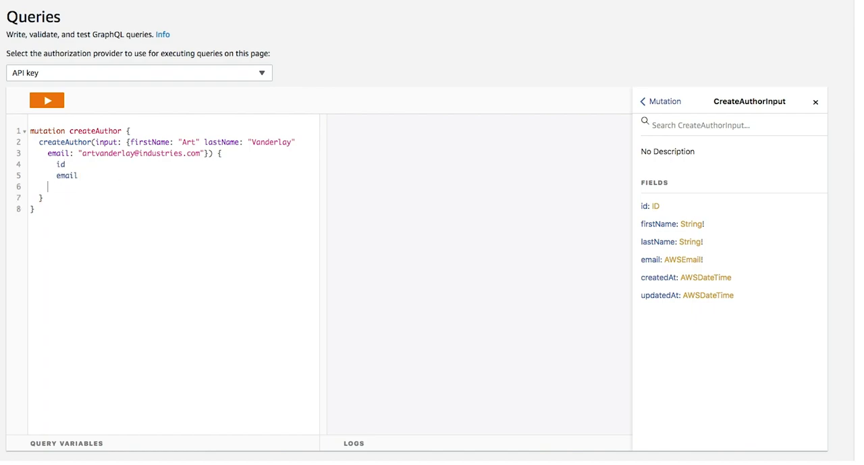
Add firstName and lastName to the returned fields and run the mutation.
{"action": "type", "text": "firstName"}
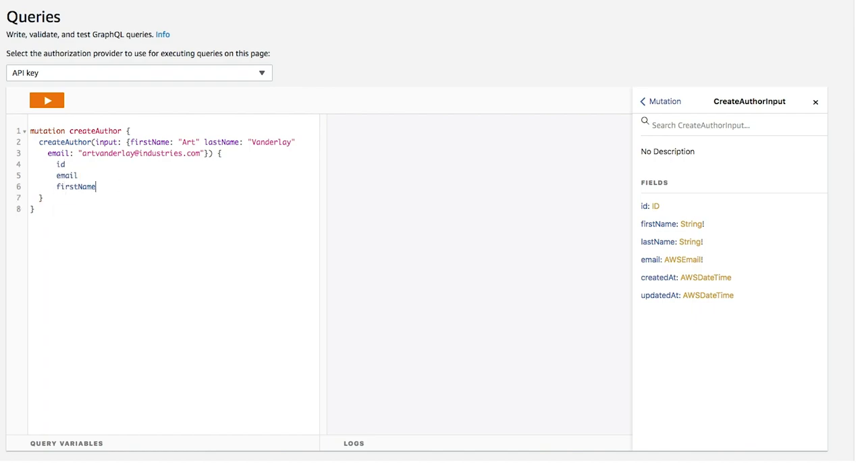
{"action": "type", "text": "lastName"}
{"action": "type", "text": "createdAt"}
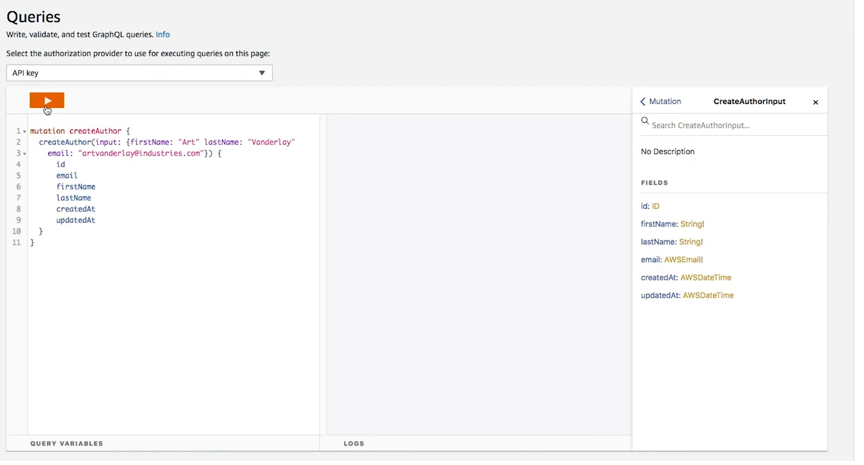
{"action": "left_click", "coordinate": [46, 100]}
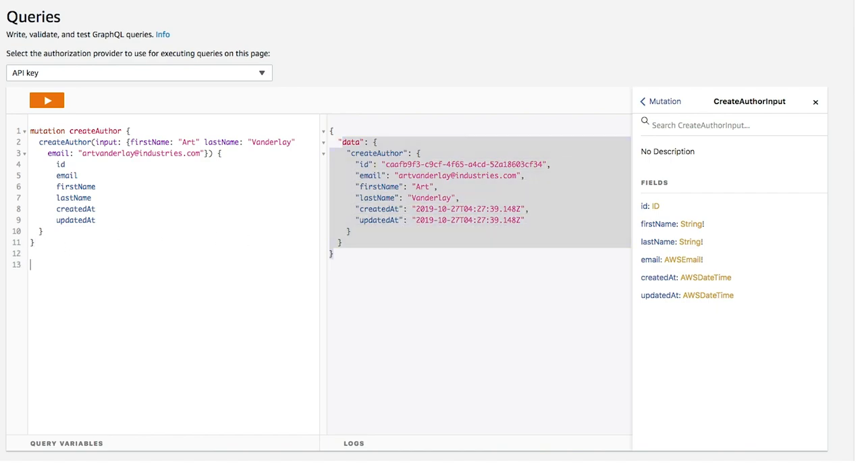
Start a new query block below the mutation to list authors.
{"action": "type", "text": "query {"}
{"action": "type", "text": "li"}
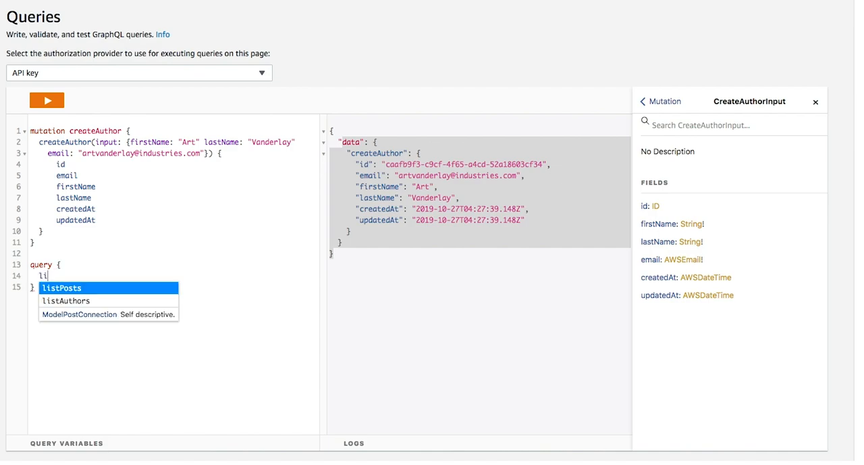
Run a listAuthors query returning items with id and email, with the mutation commented out.
{"action": "left_click", "coordinate": [66, 300]}
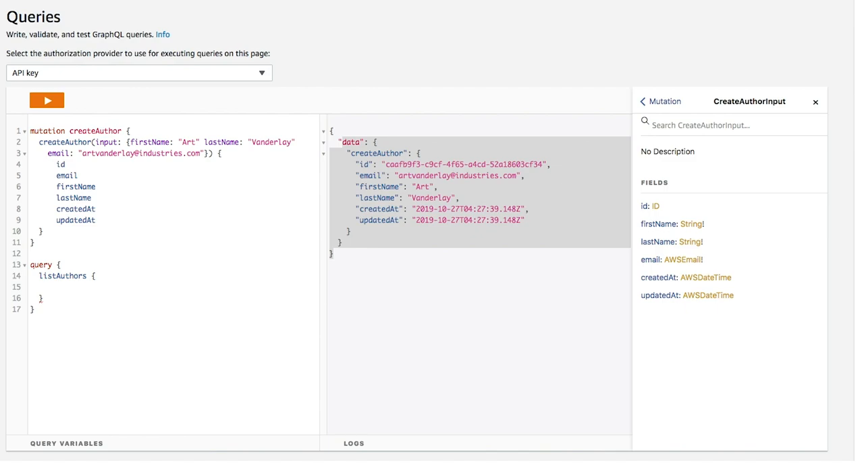
{"action": "type", "text": "items {"}
{"action": "type", "text": "id"}
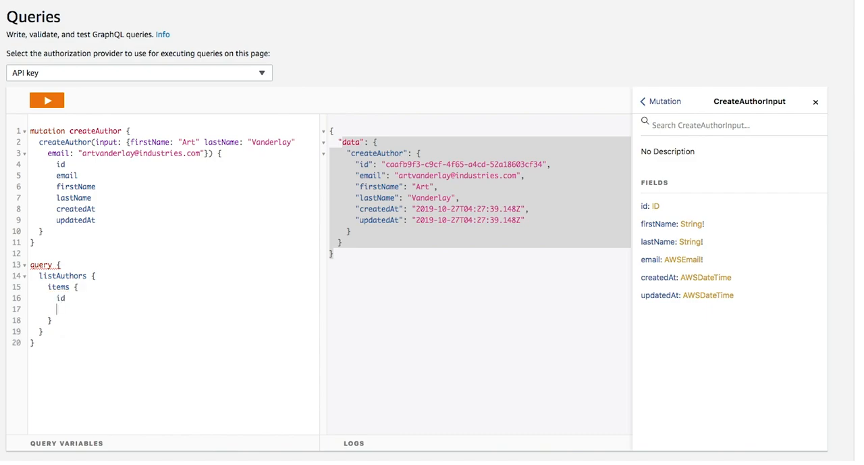
{"action": "type", "text": "email"}
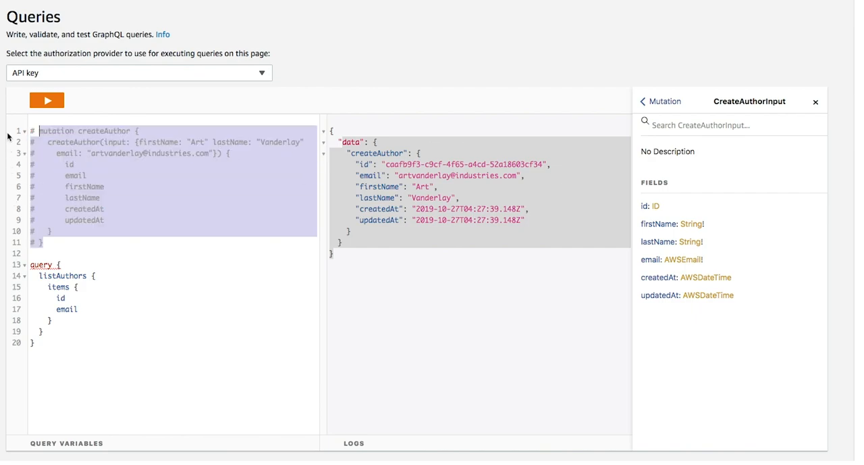
{"action": "left_click", "coordinate": [47, 100]}
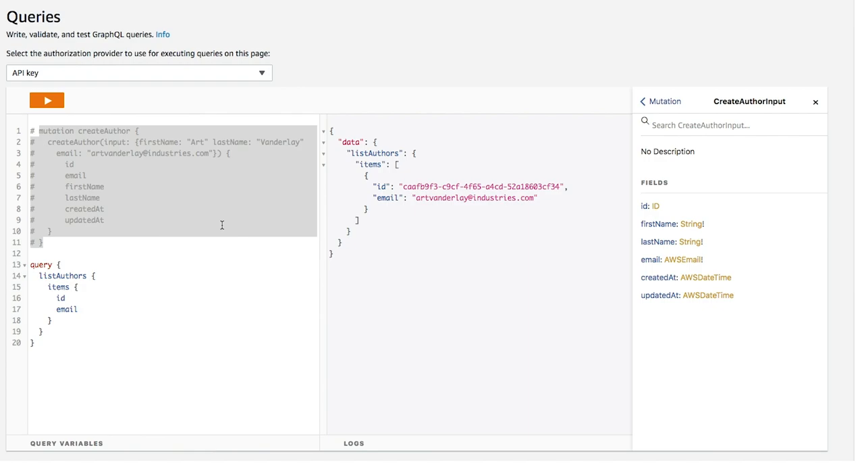
{"action": "mouse_move", "coordinate": [373, 173]}
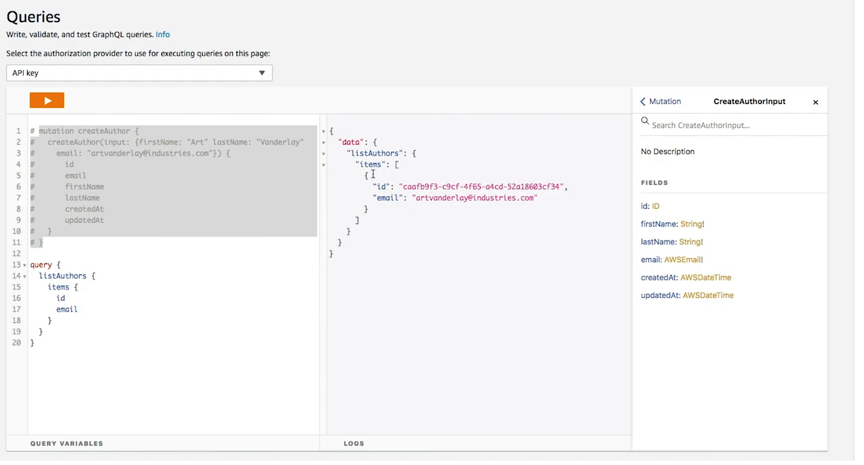